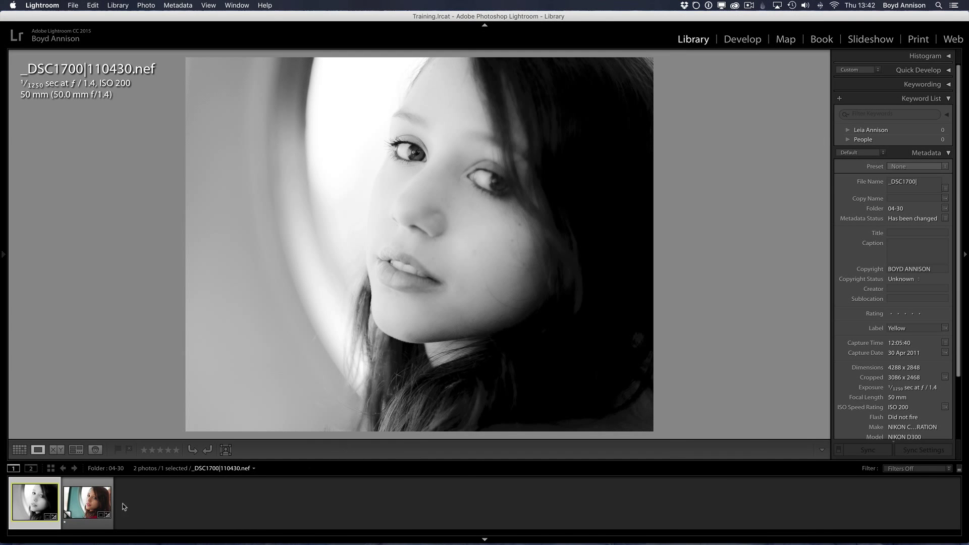
# Compare the colour Copy 2 against the black and white original in the filmstrip, ending on Copy 2
pyautogui.click(87, 501)
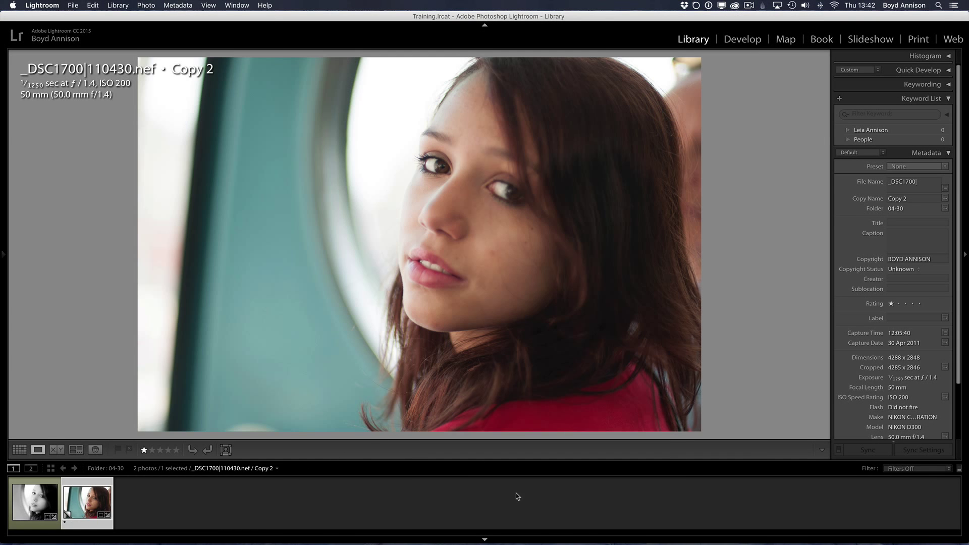
pyautogui.moveTo(575, 500)
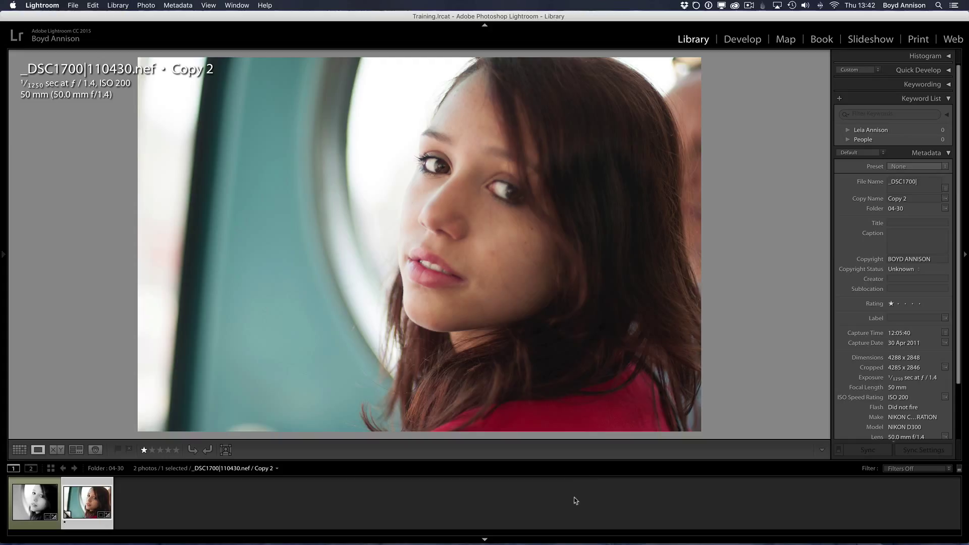
pyautogui.moveTo(464, 120)
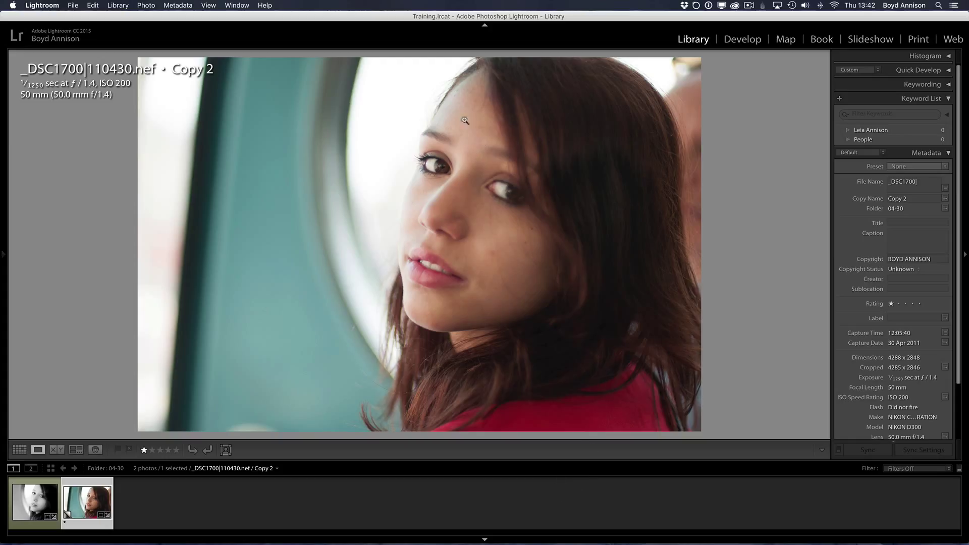
pyautogui.moveTo(449, 183)
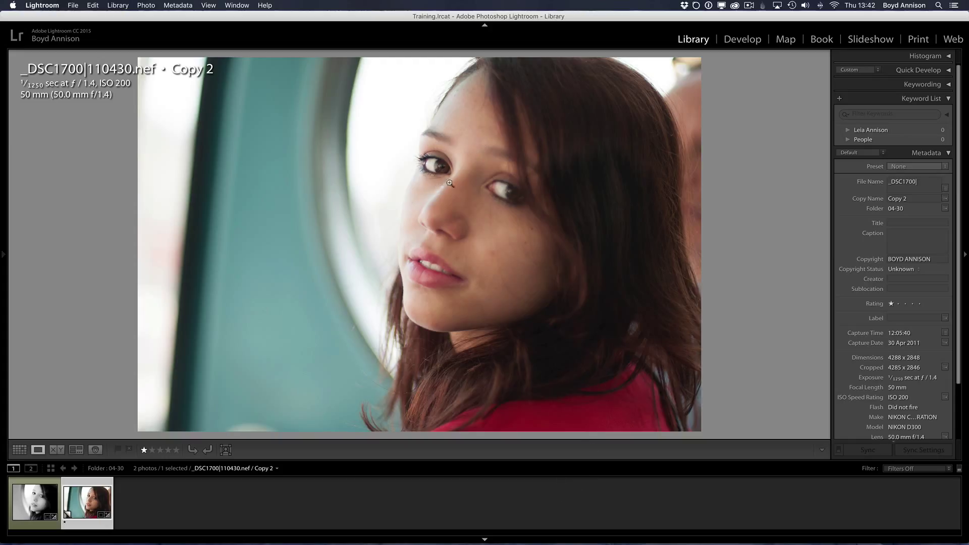
pyautogui.moveTo(447, 153)
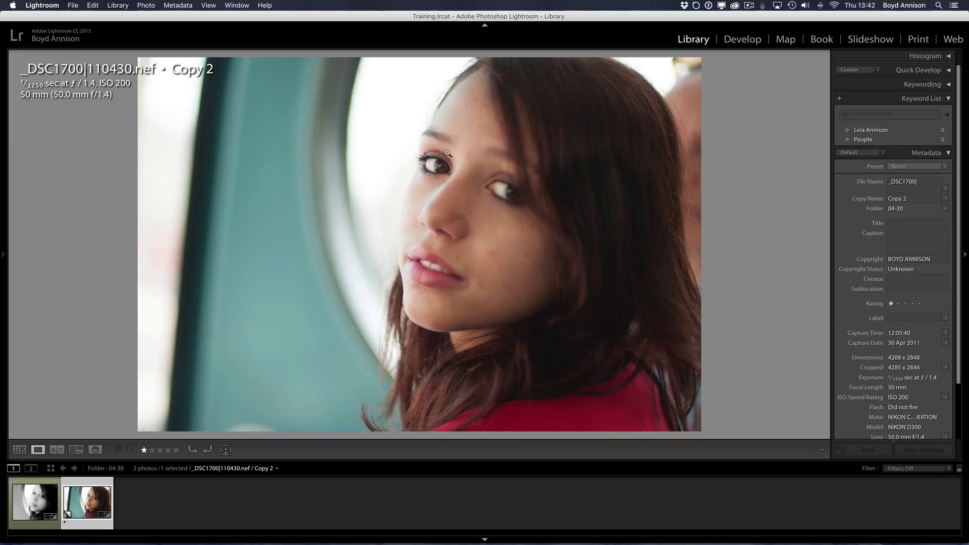
pyautogui.moveTo(494, 72)
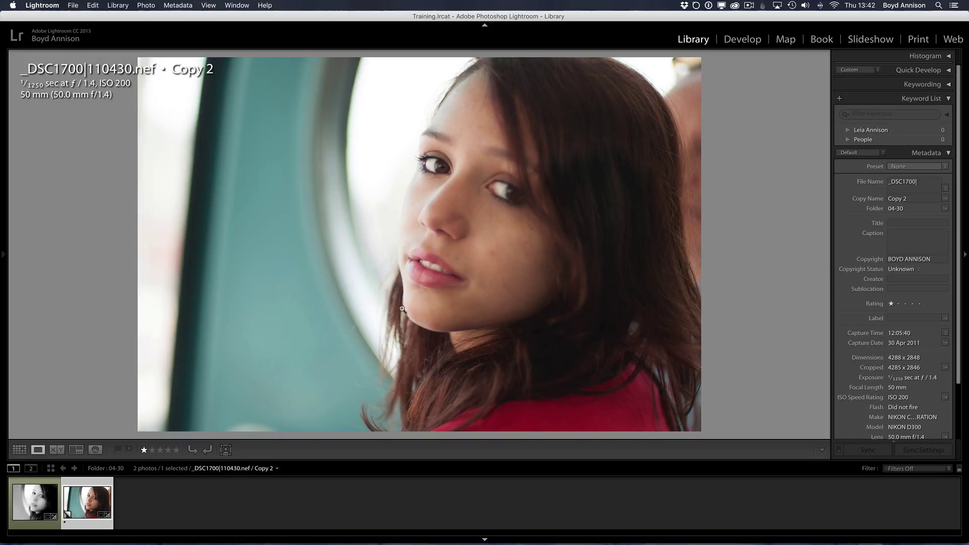
pyautogui.moveTo(588, 289)
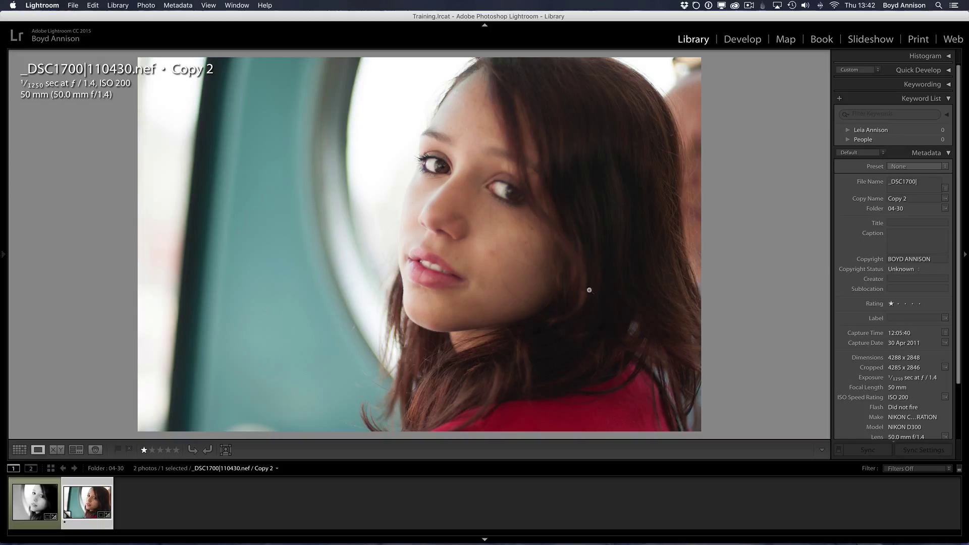
pyautogui.moveTo(557, 246)
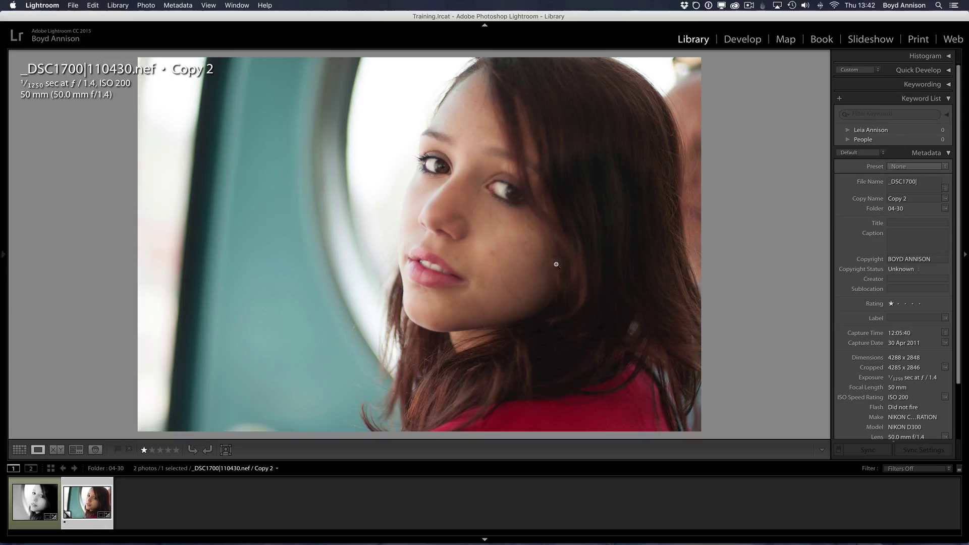
pyautogui.click(35, 501)
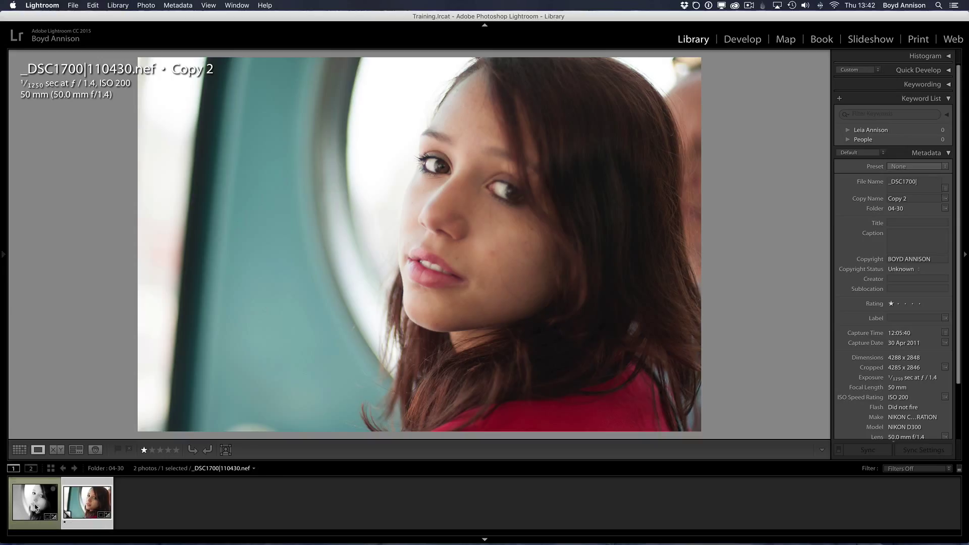
pyautogui.click(35, 502)
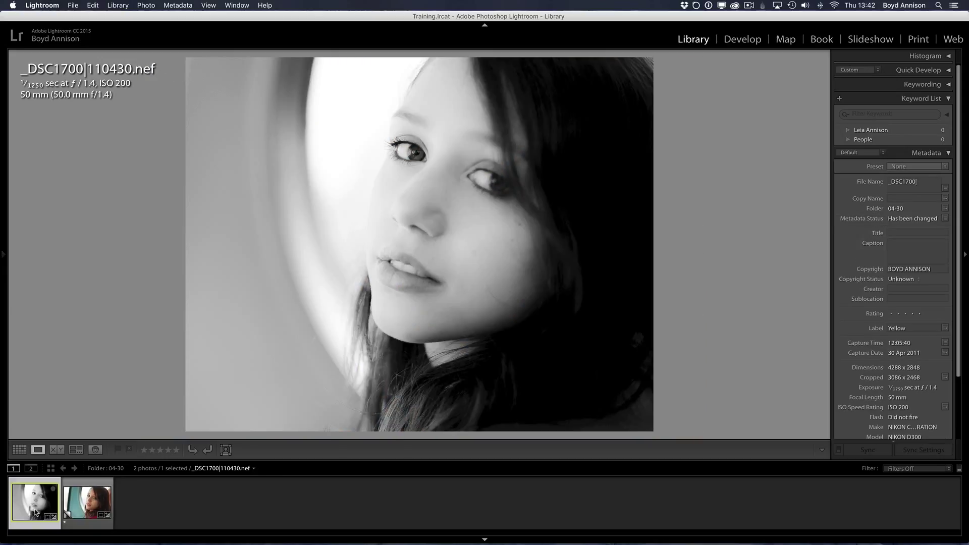
pyautogui.click(87, 501)
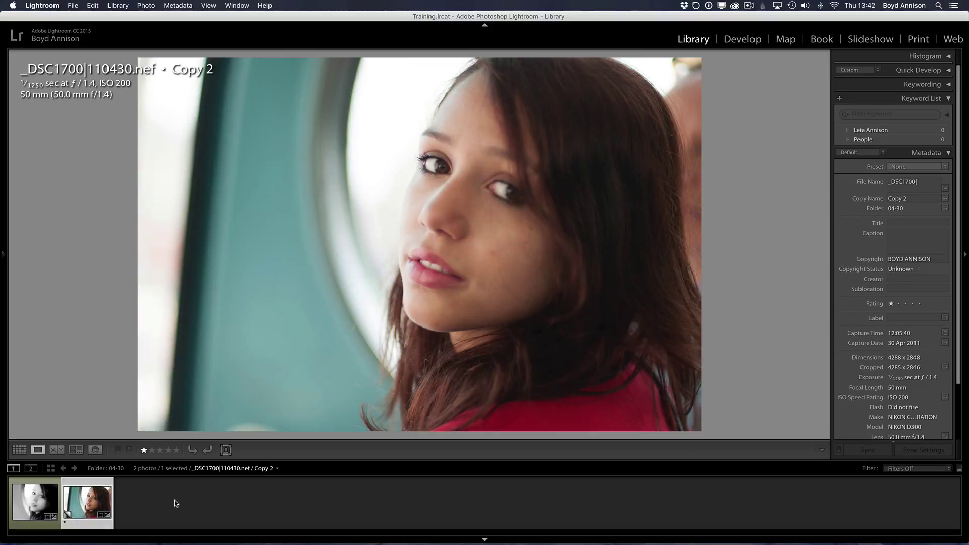
pyautogui.moveTo(205, 501)
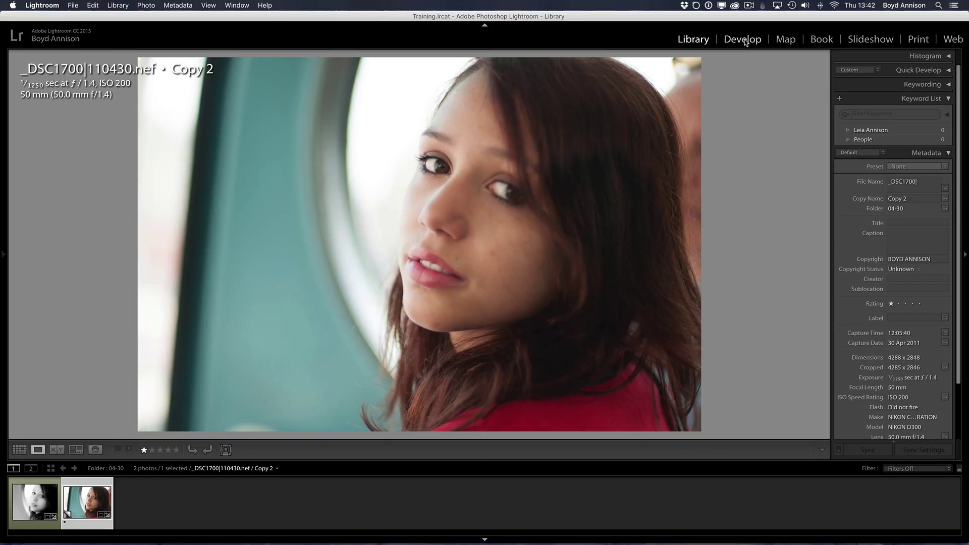
# Enter Develop with the crop tool active, checking the original's crop before returning to Copy 2
pyautogui.click(742, 39)
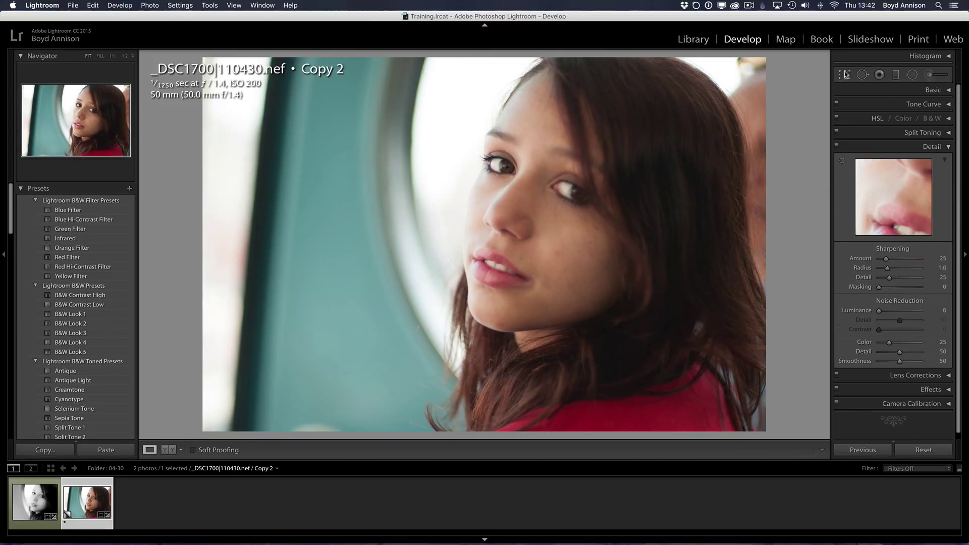
pyautogui.click(845, 74)
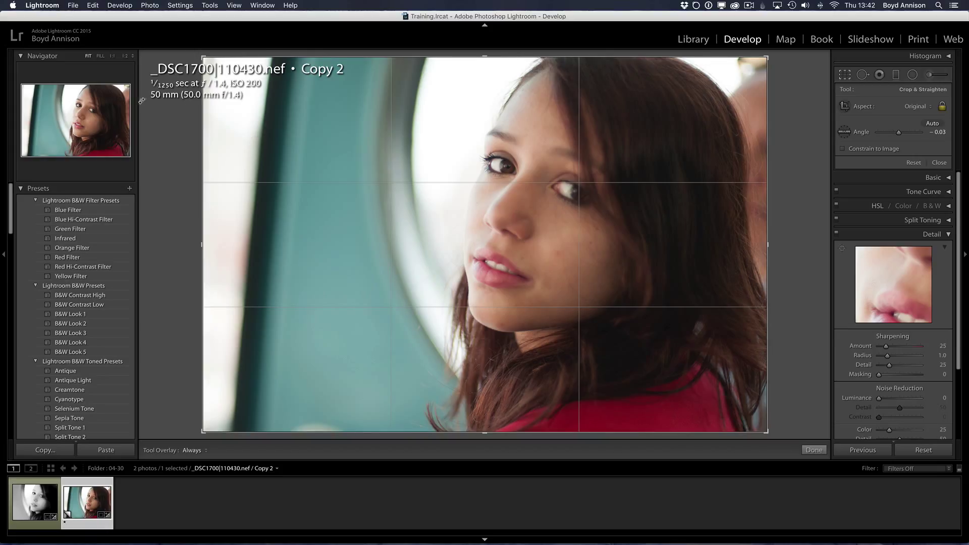
pyautogui.click(34, 501)
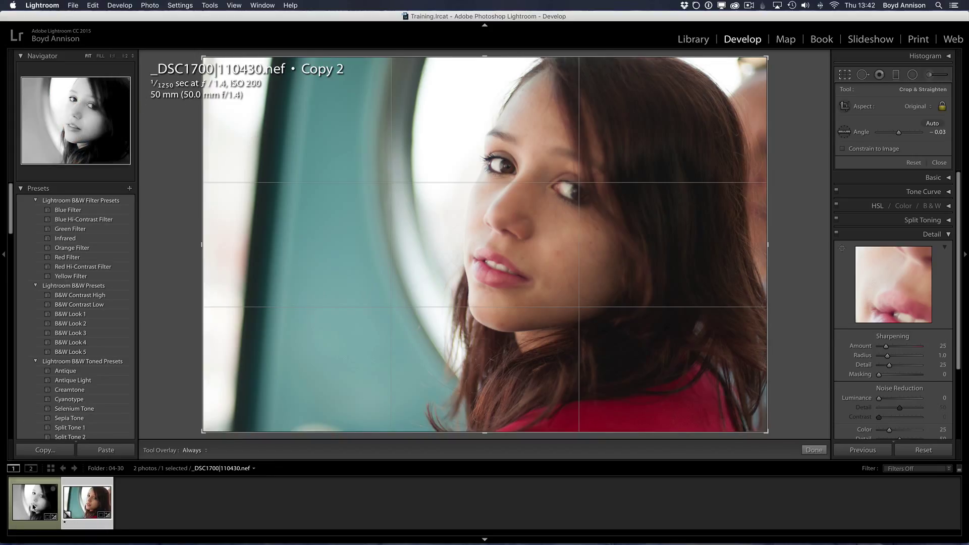
pyautogui.click(34, 500)
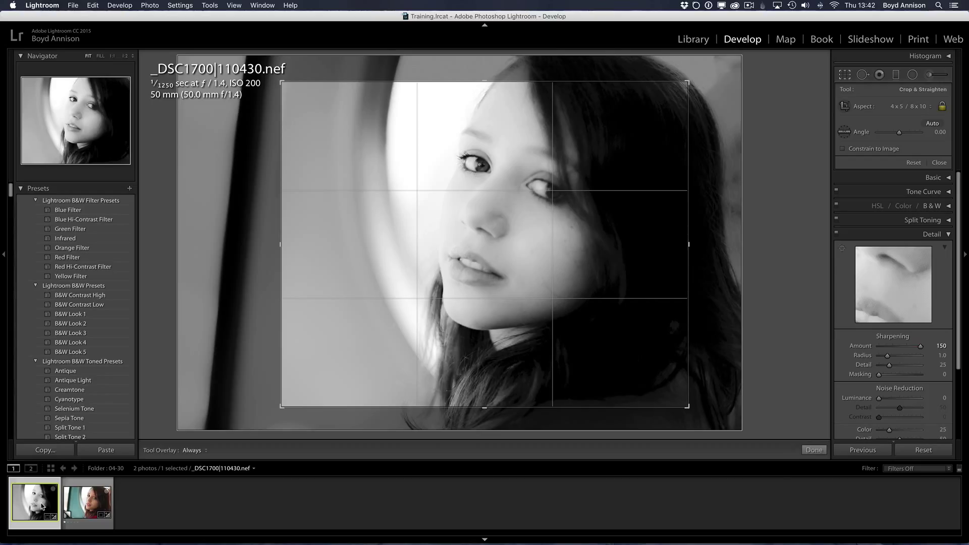
pyautogui.click(86, 502)
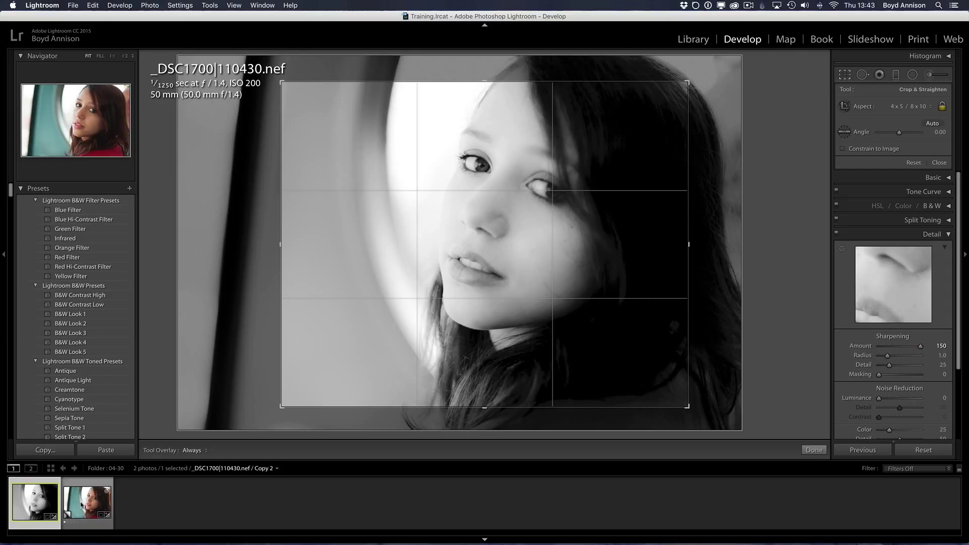
pyautogui.click(86, 500)
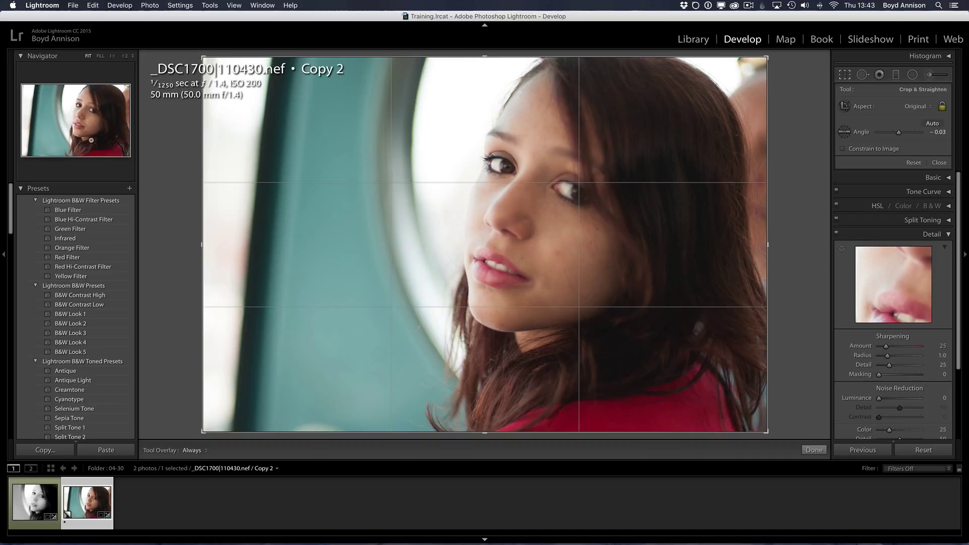
pyautogui.moveTo(136, 92)
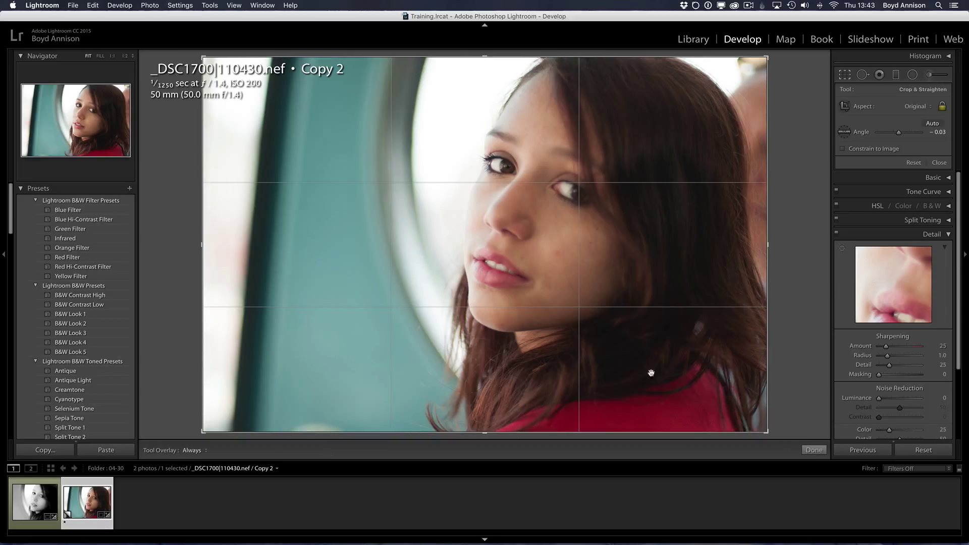
pyautogui.moveTo(921, 112)
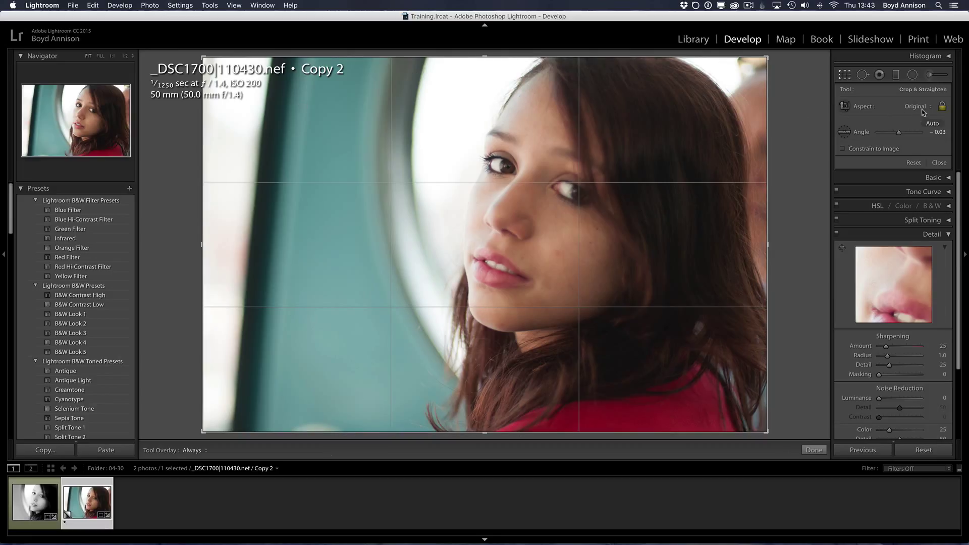
# Crop the copy to a 4 x 5 / 8 x 10 portrait ratio around the face and apply it
pyautogui.click(917, 106)
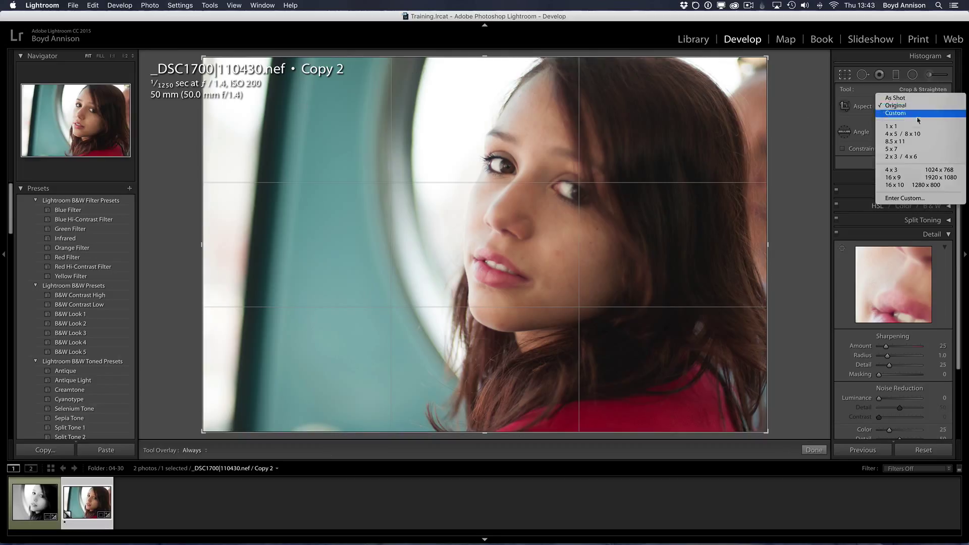
pyautogui.click(899, 133)
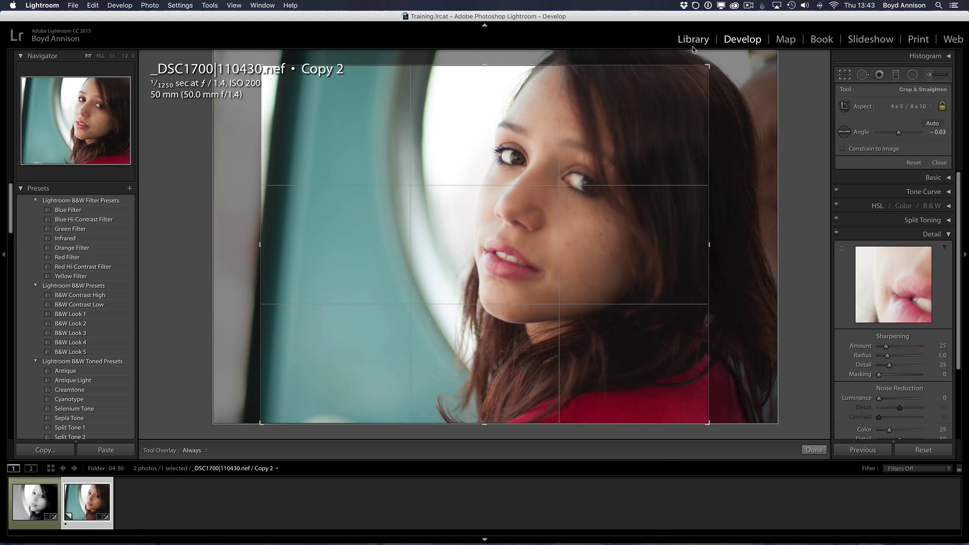
pyautogui.moveTo(405, 101)
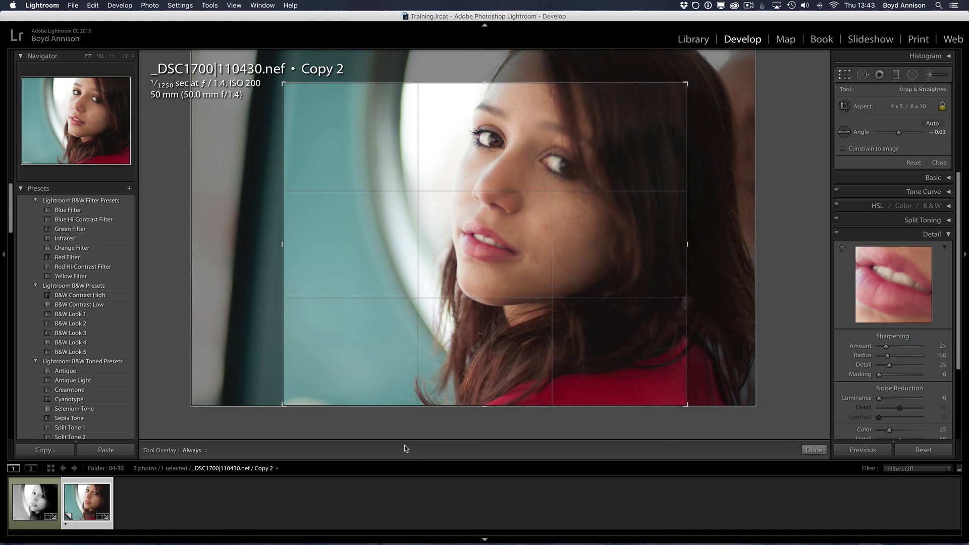
pyautogui.moveTo(549, 197)
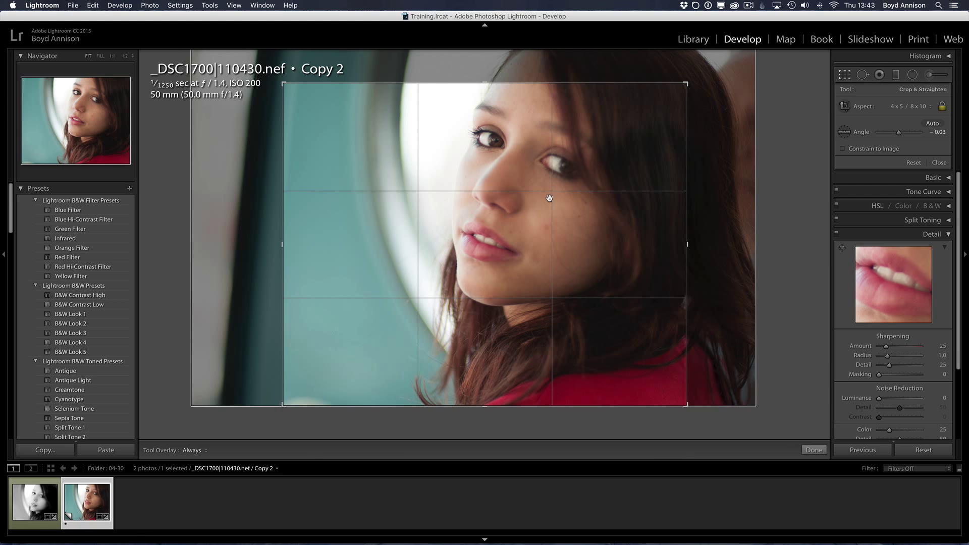
pyautogui.moveTo(562, 194)
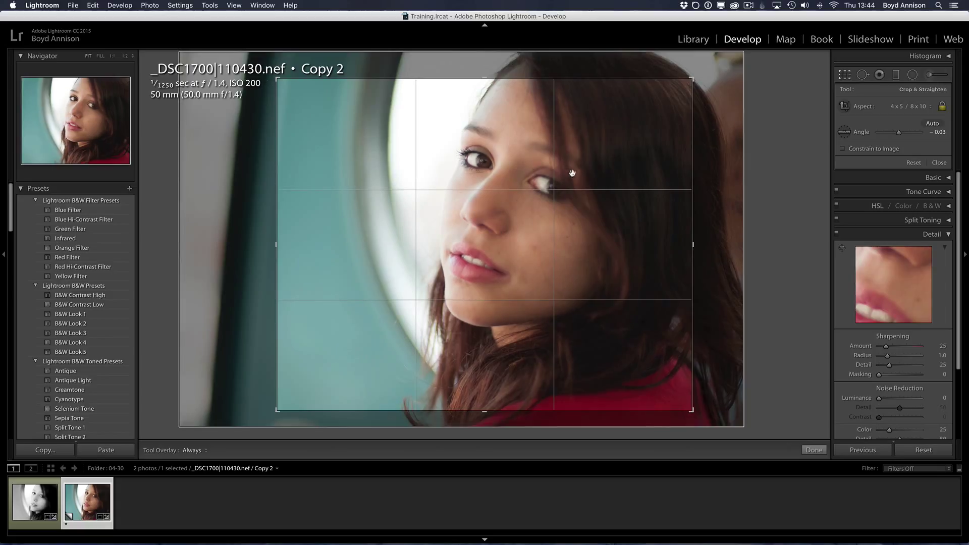
pyautogui.moveTo(522, 181)
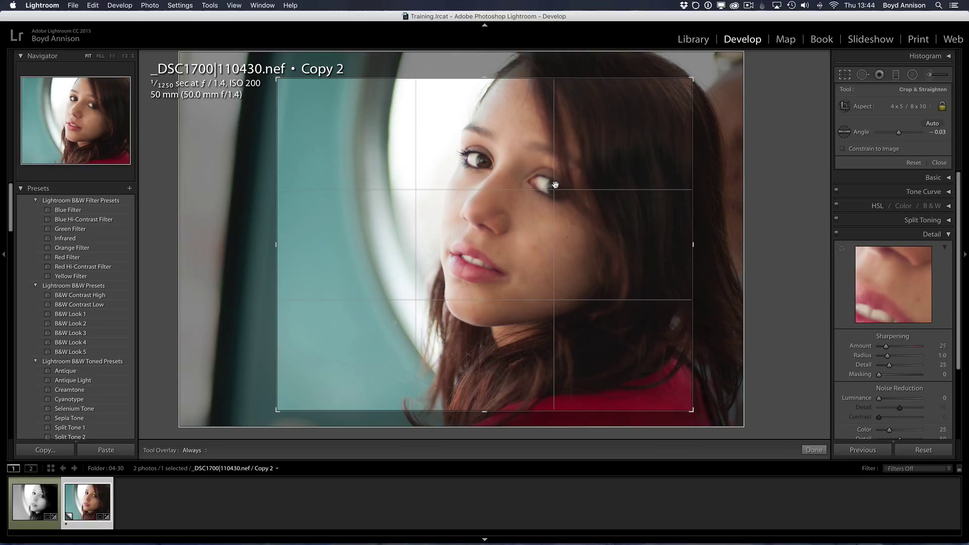
pyautogui.moveTo(582, 237)
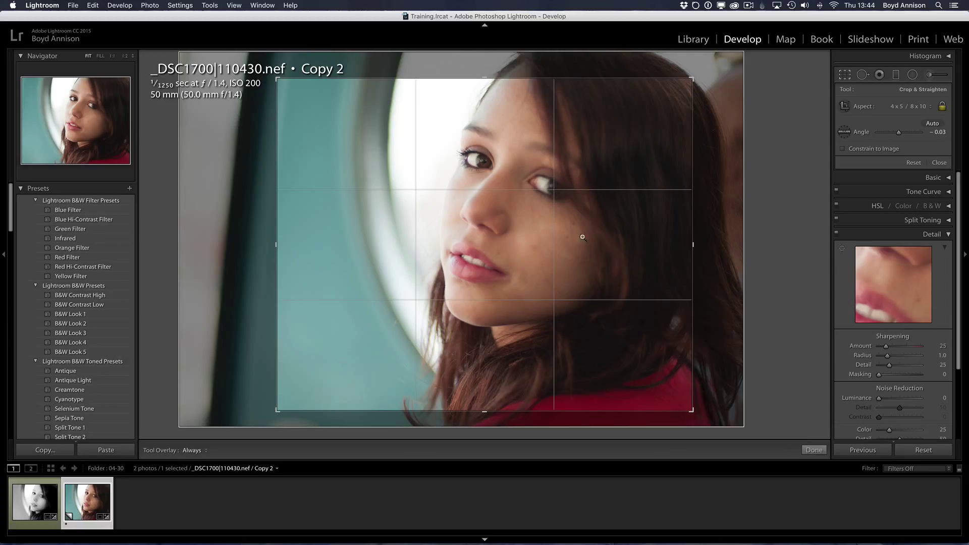
pyautogui.click(813, 449)
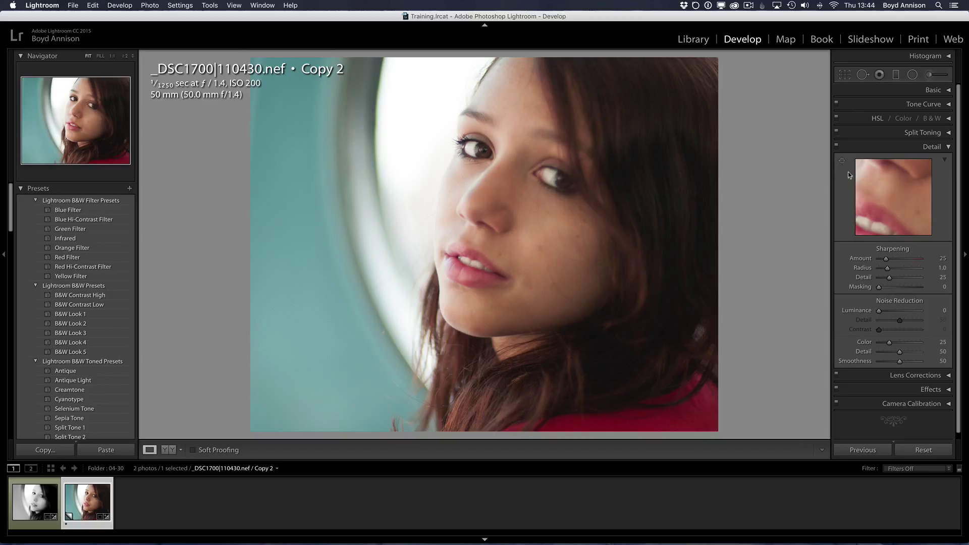
# Reveal the Detail panel's sharpening and noise reduction settings to raise sharpening to 150
pyautogui.click(931, 146)
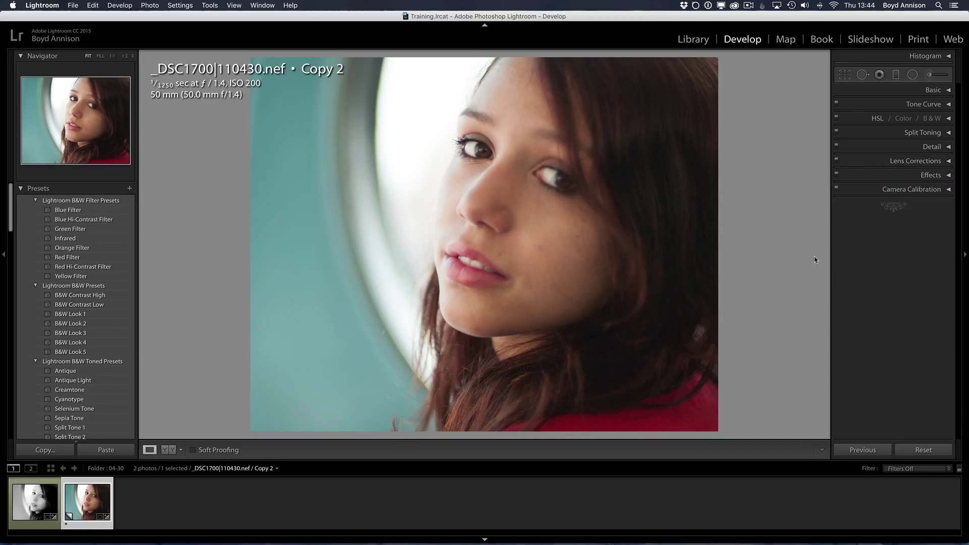
pyautogui.moveTo(802, 257)
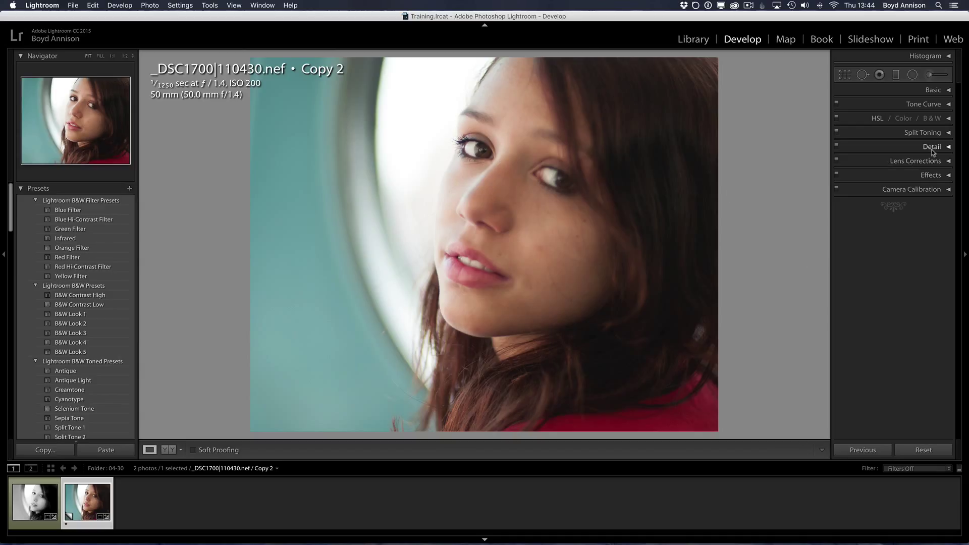
pyautogui.click(932, 146)
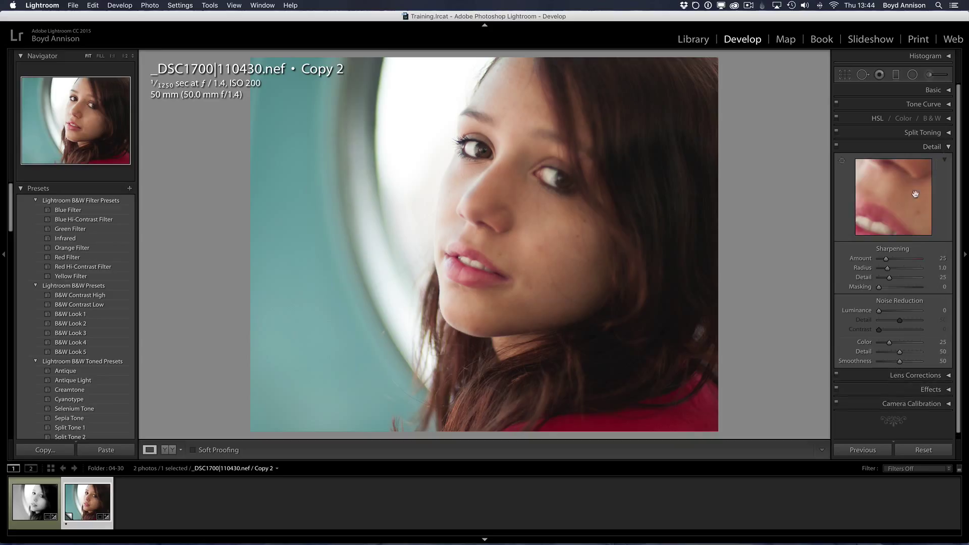
pyautogui.moveTo(875, 252)
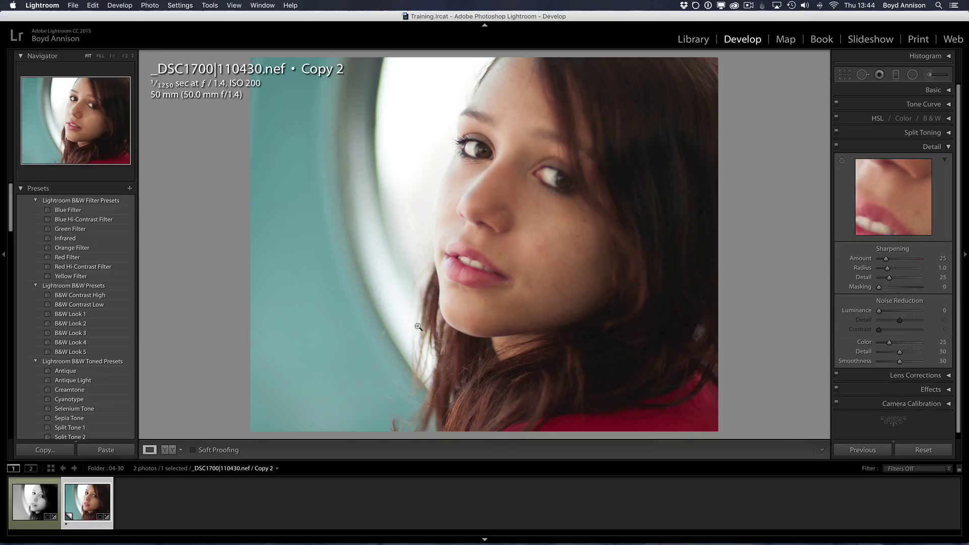
pyautogui.moveTo(523, 289)
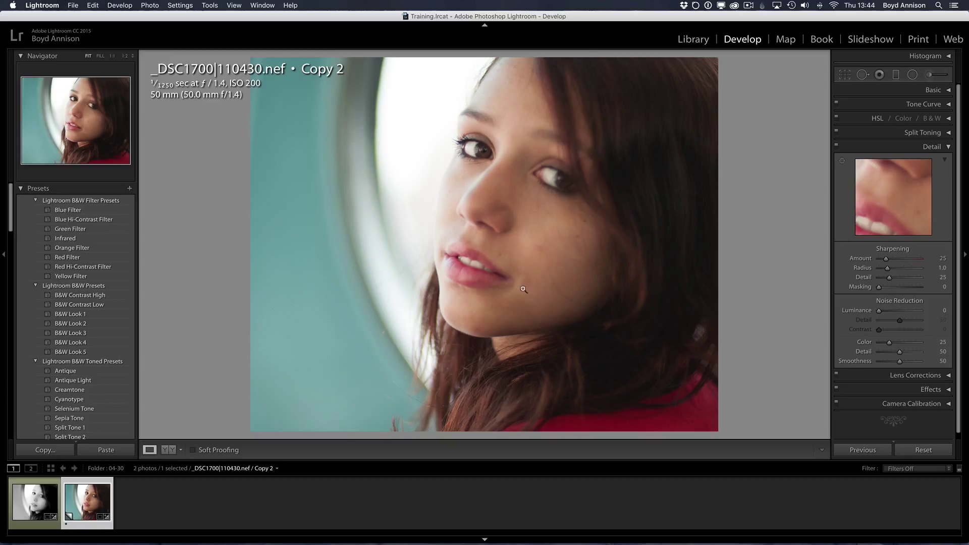
pyautogui.moveTo(507, 292)
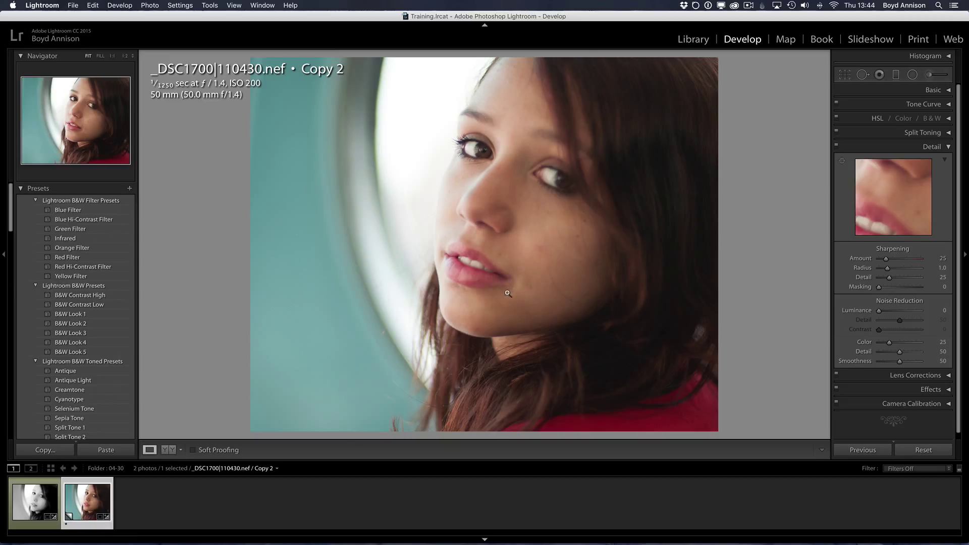
pyautogui.moveTo(585, 204)
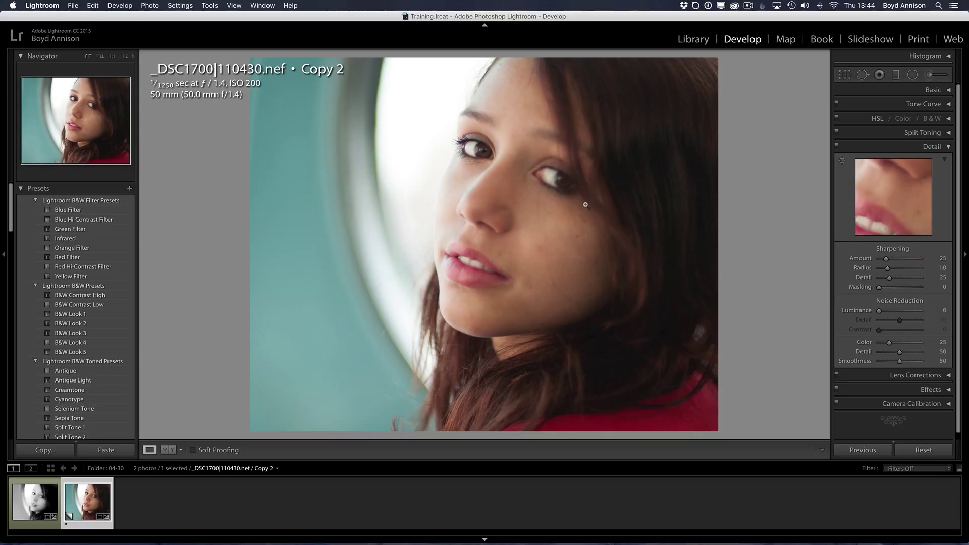
pyautogui.moveTo(901, 232)
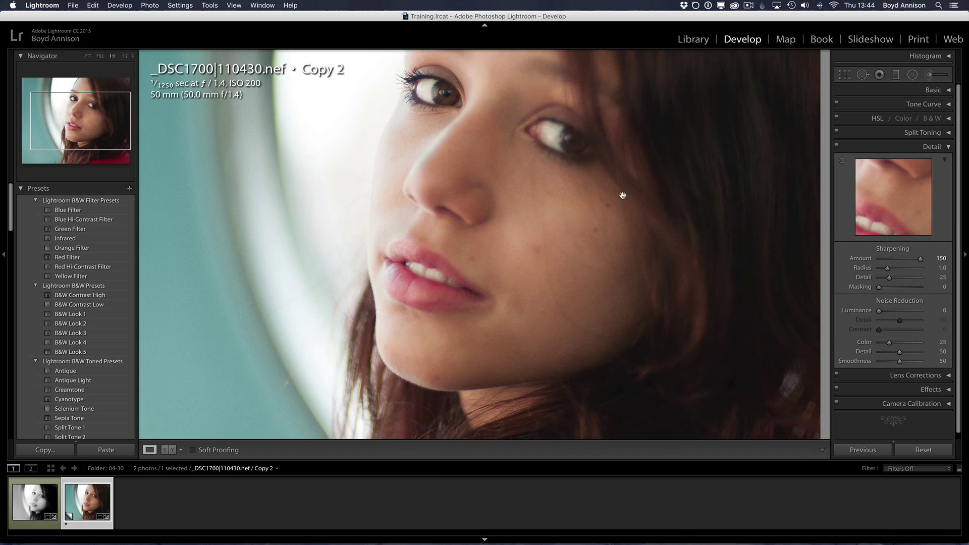
pyautogui.moveTo(539, 150)
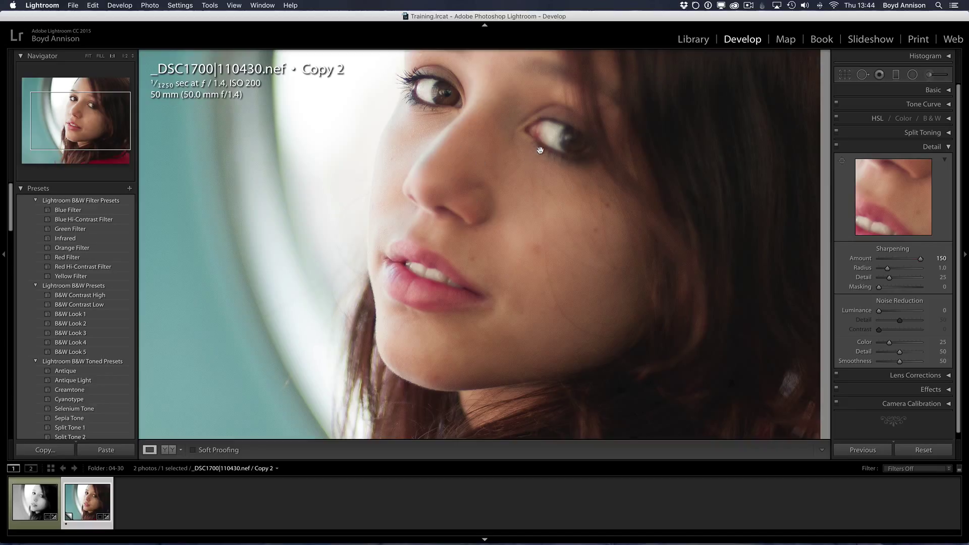
pyautogui.moveTo(562, 137)
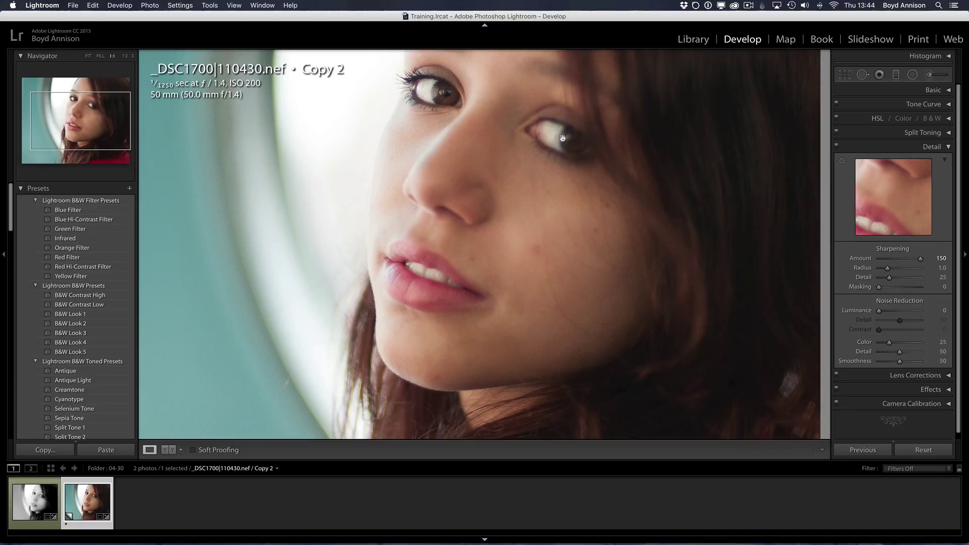
pyautogui.moveTo(381, 198)
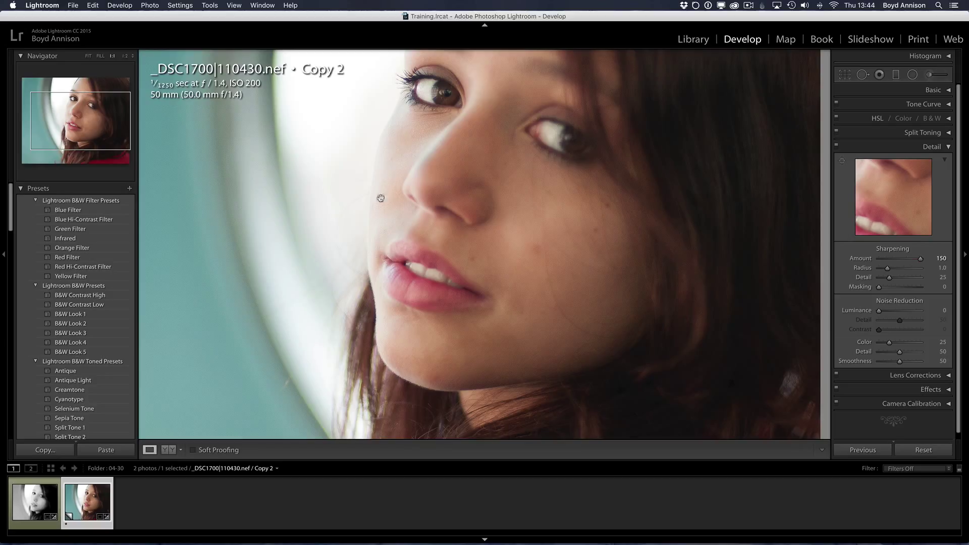
pyautogui.moveTo(447, 328)
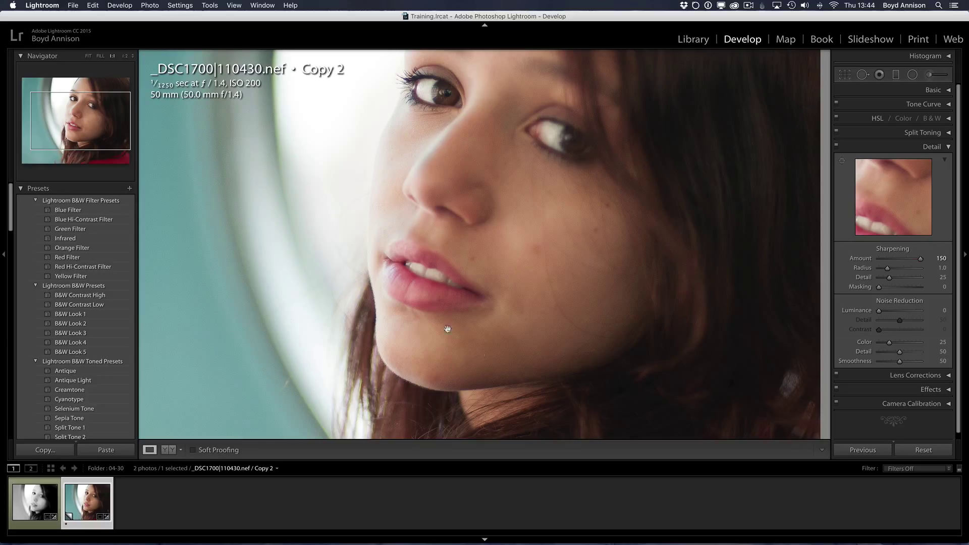
pyautogui.moveTo(515, 370)
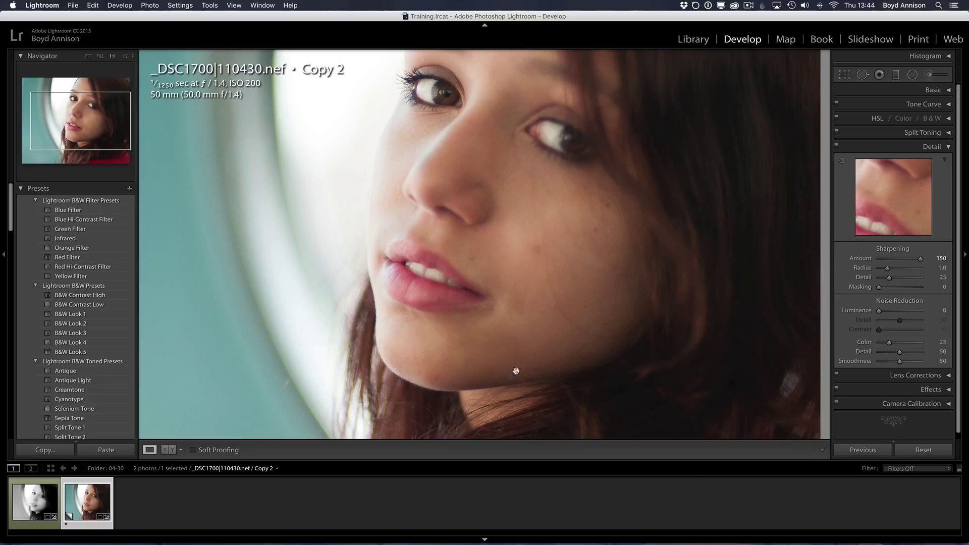
pyautogui.moveTo(659, 233)
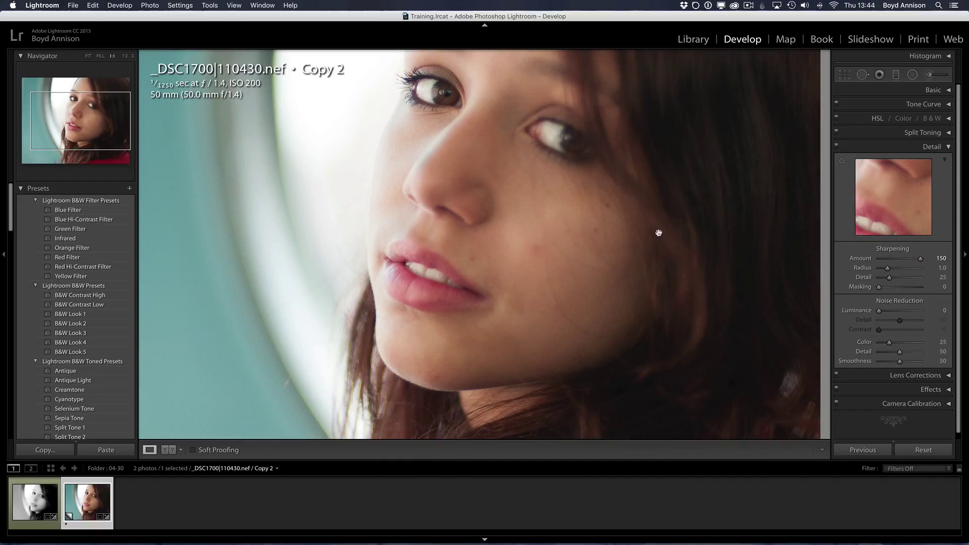
pyautogui.moveTo(709, 318)
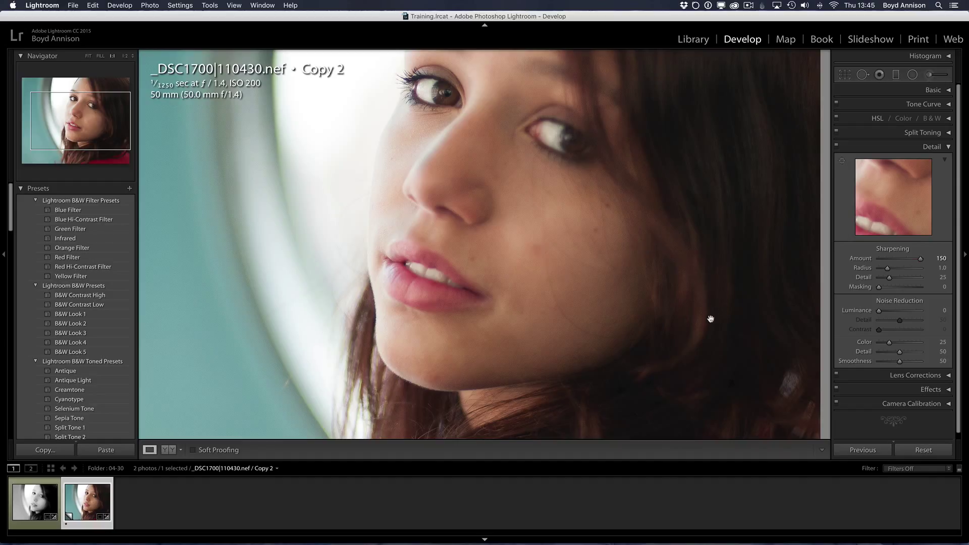
pyautogui.moveTo(630, 396)
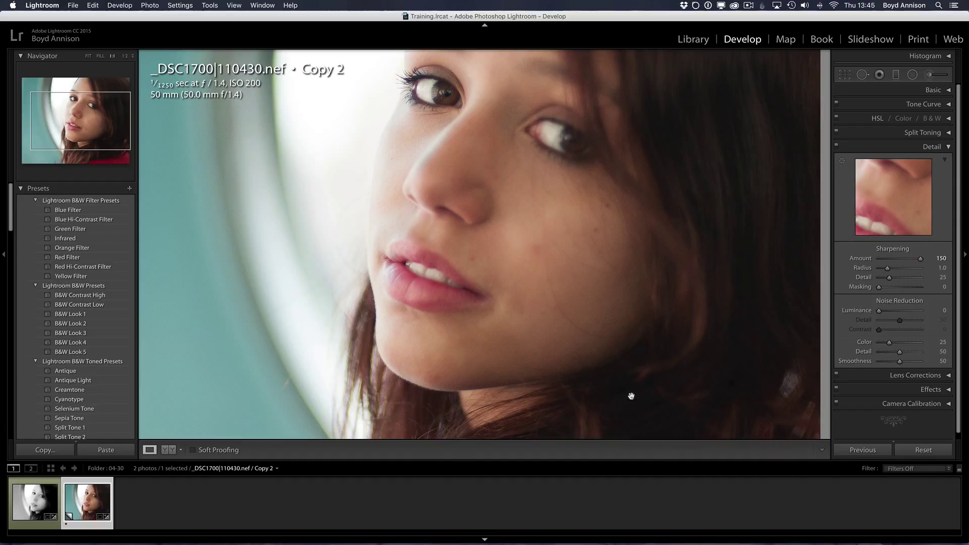
pyautogui.moveTo(651, 401)
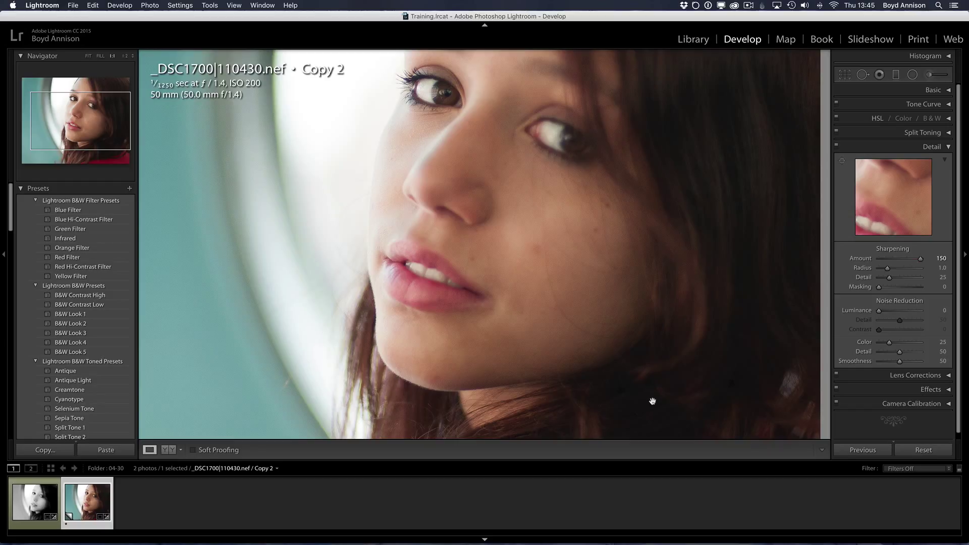
pyautogui.moveTo(698, 284)
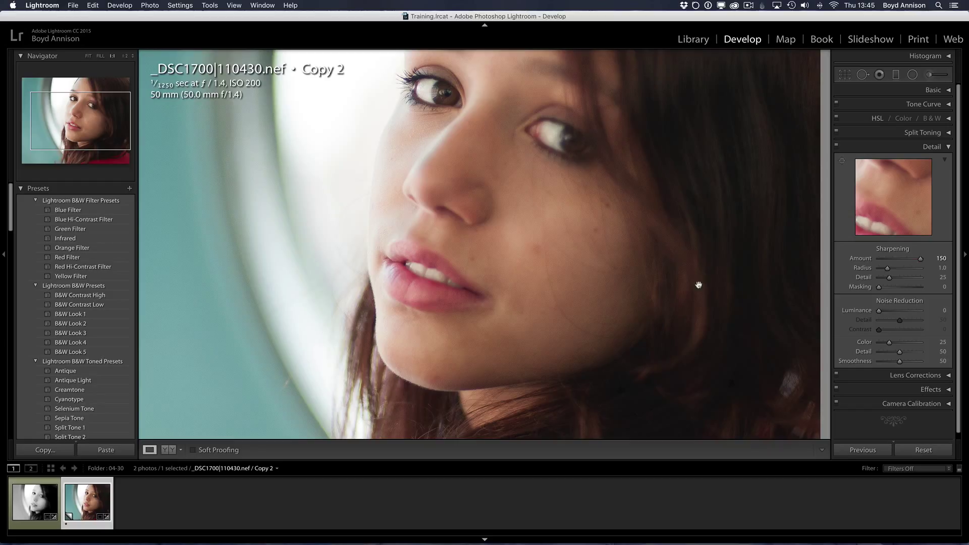
pyautogui.moveTo(727, 337)
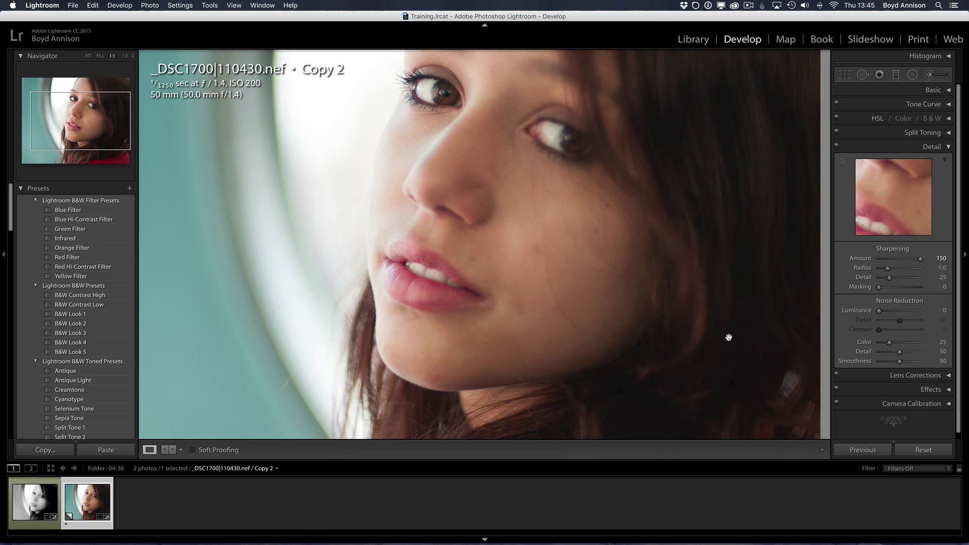
pyautogui.moveTo(781, 296)
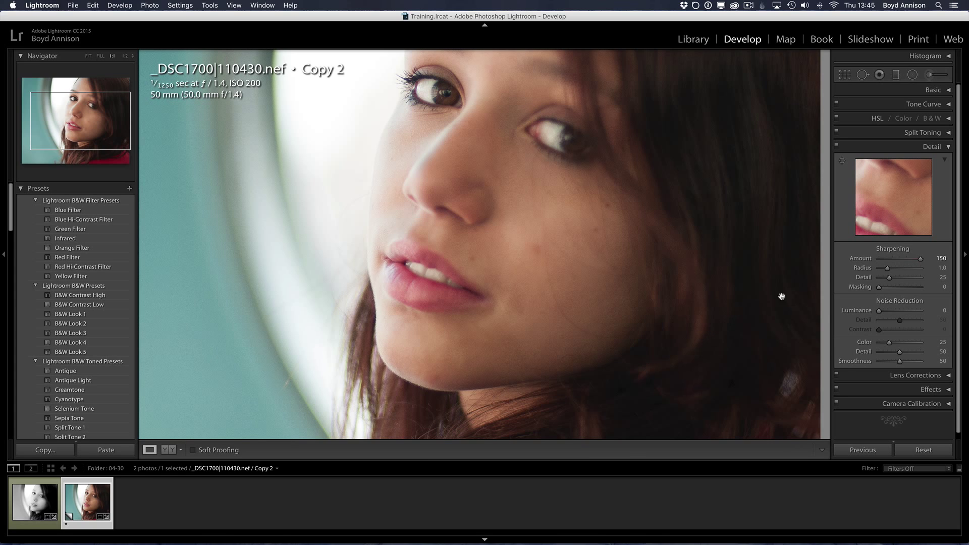
pyautogui.moveTo(427, 99)
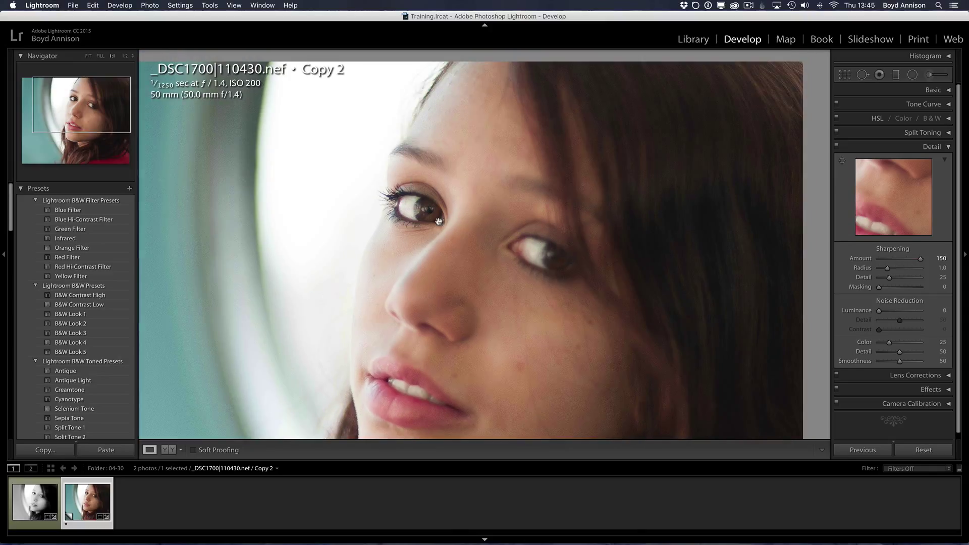
pyautogui.moveTo(571, 214)
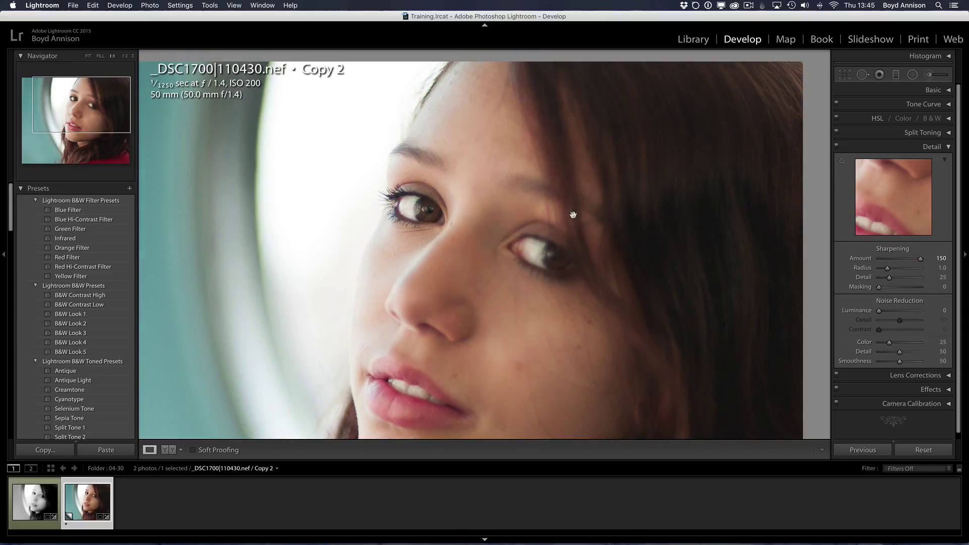
pyautogui.moveTo(817, 340)
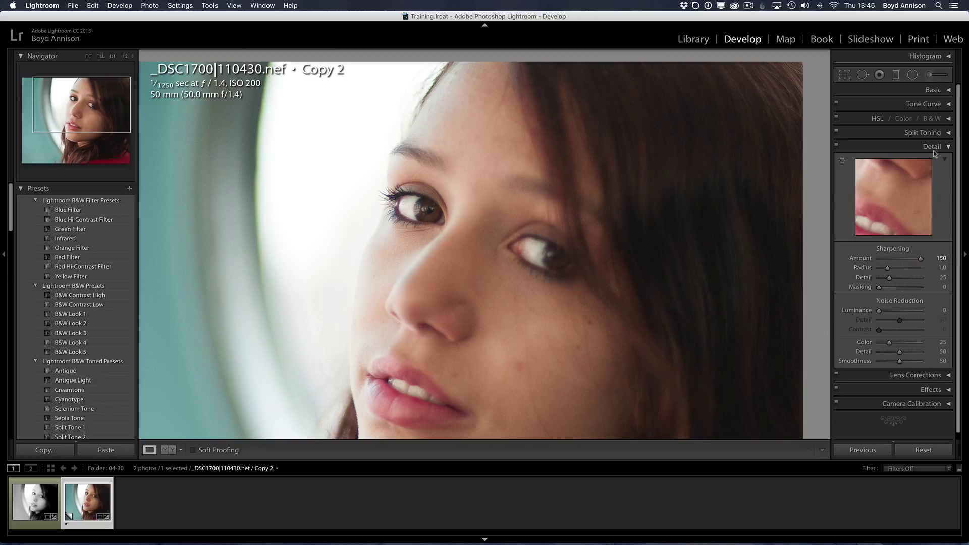
# Switch the Basic panel Treatment to Black & White for the copy
pyautogui.click(931, 146)
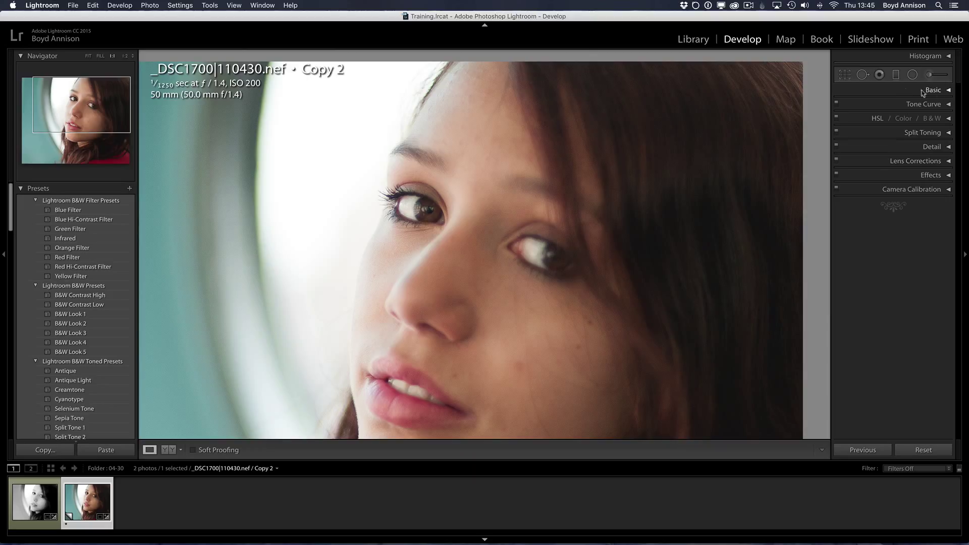
pyautogui.click(932, 90)
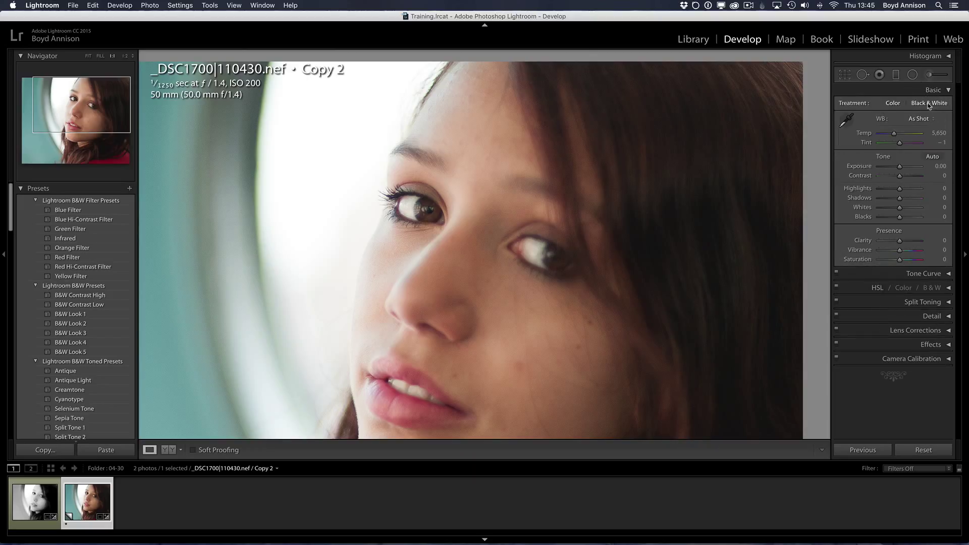
pyautogui.click(929, 103)
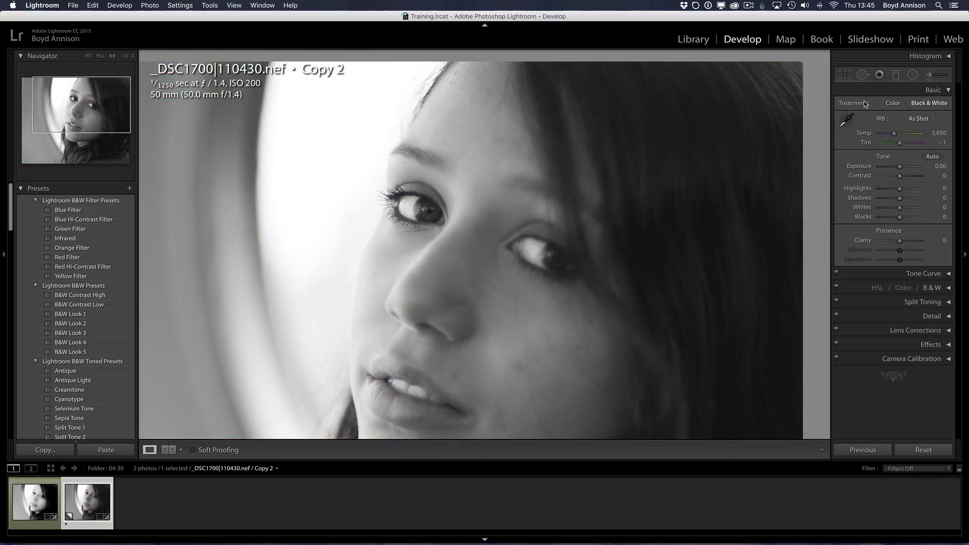
pyautogui.moveTo(395, 315)
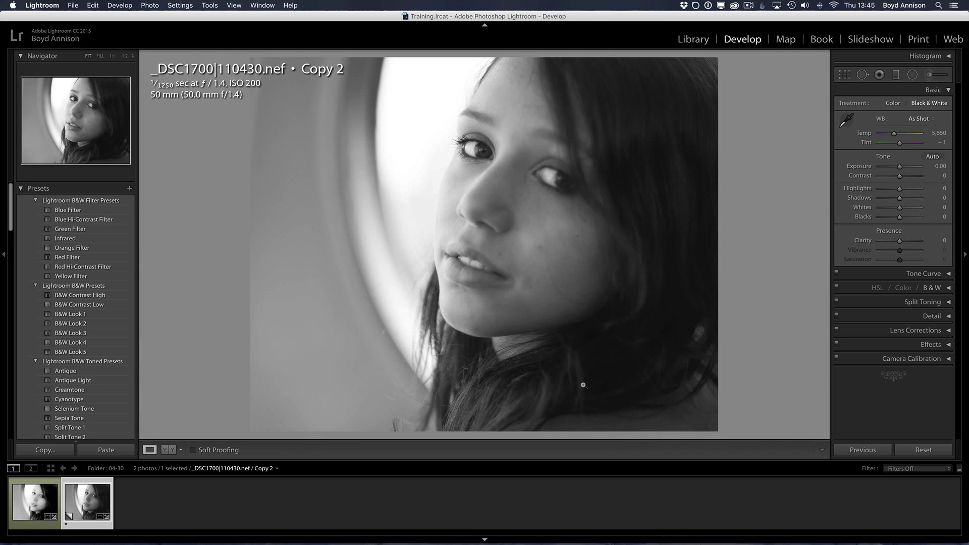
pyautogui.moveTo(906, 258)
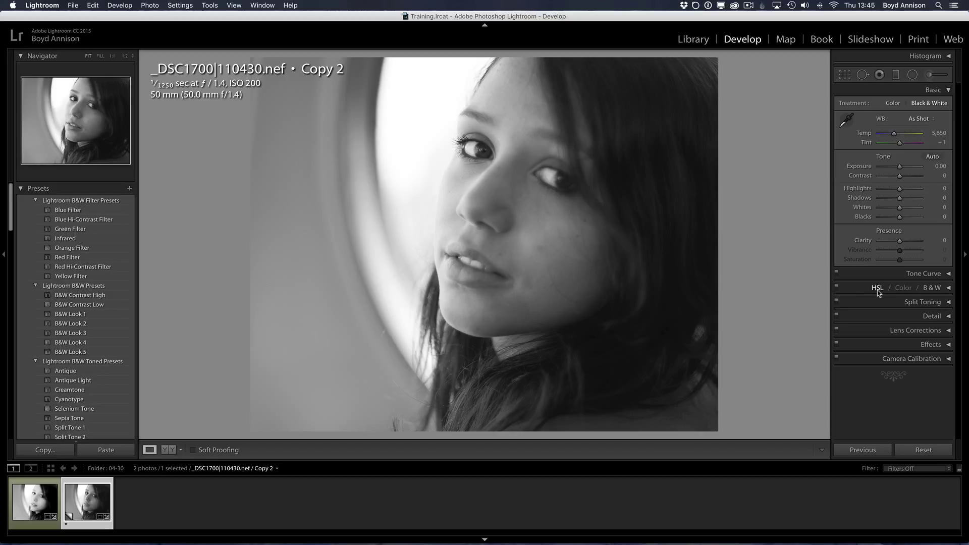
# Reset the B&W panel's colour mix so every slider returns to zero
pyautogui.click(931, 288)
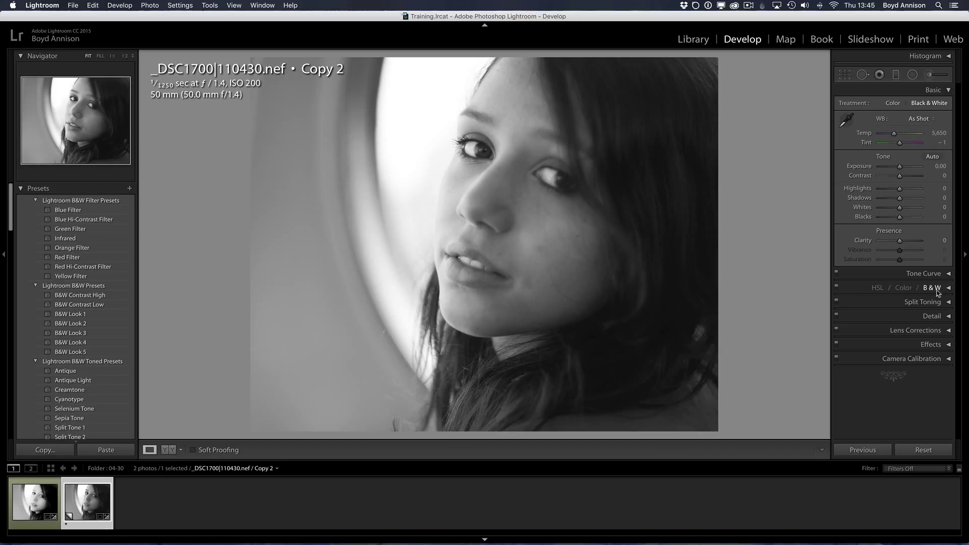
pyautogui.click(932, 287)
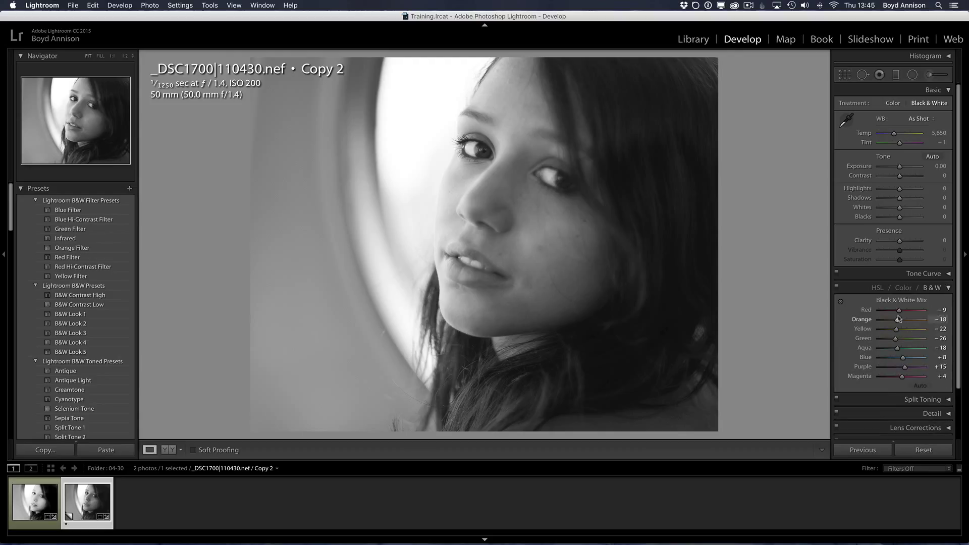
pyautogui.moveTo(897, 350)
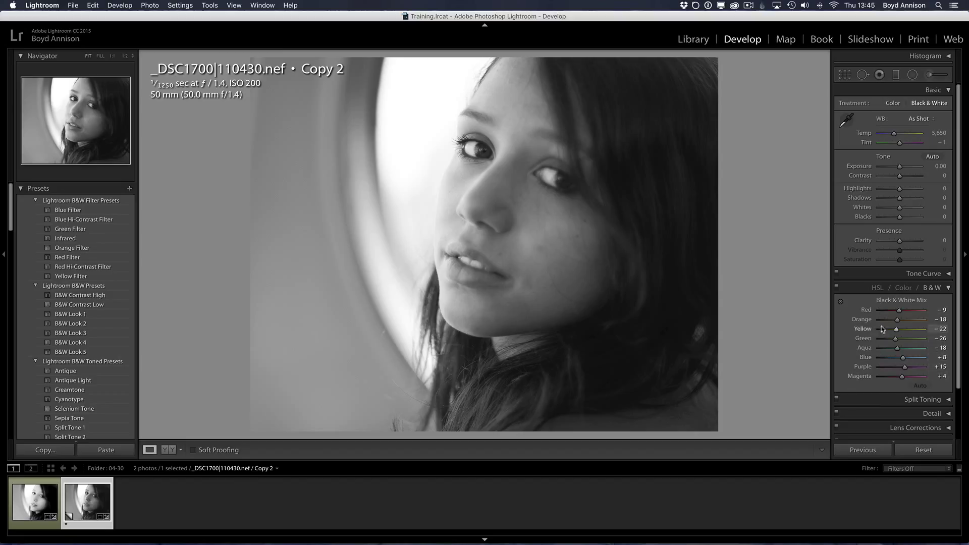
pyautogui.moveTo(899, 312)
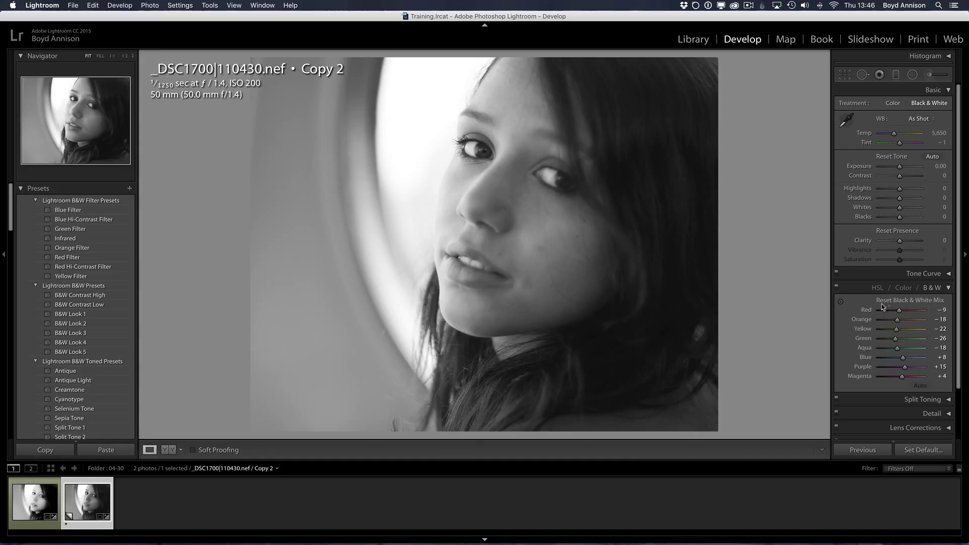
pyautogui.click(909, 300)
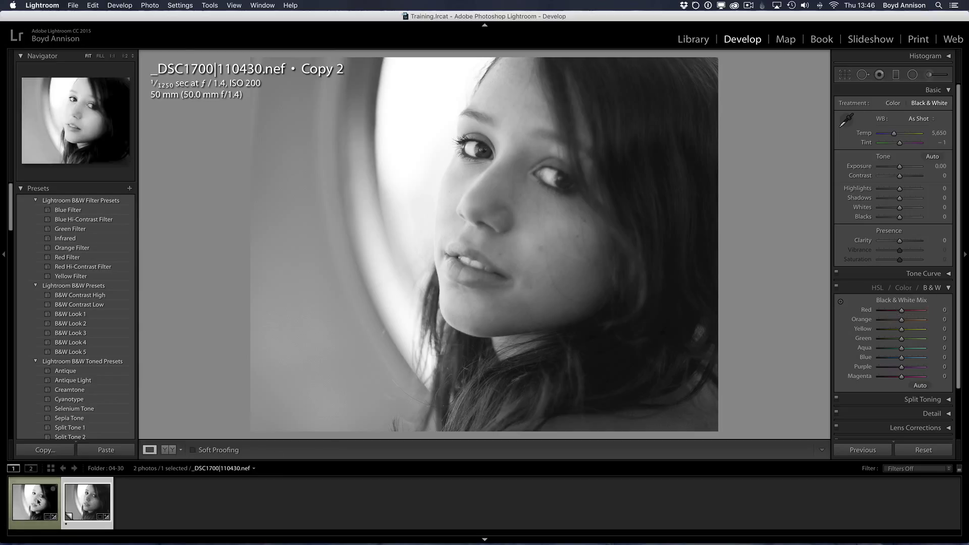
pyautogui.click(33, 501)
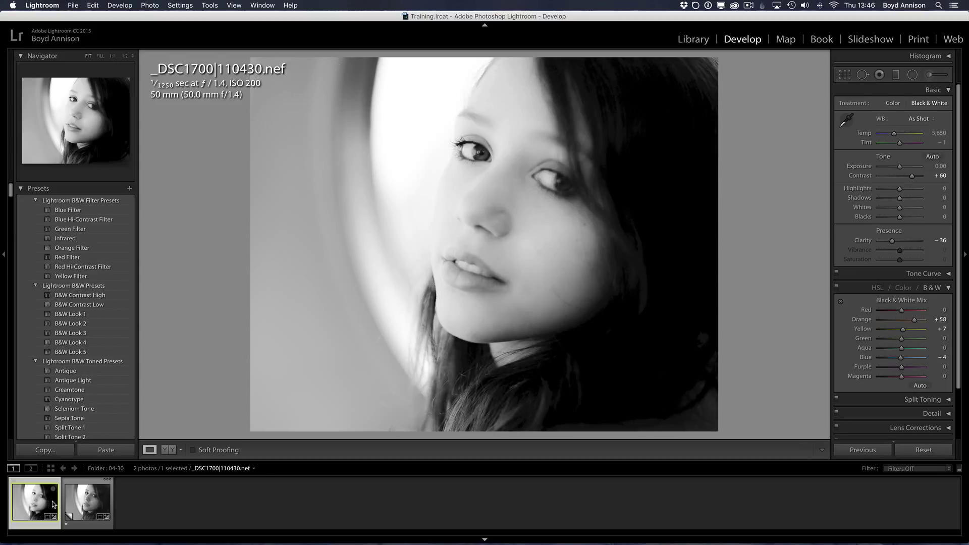
pyautogui.moveTo(461, 165)
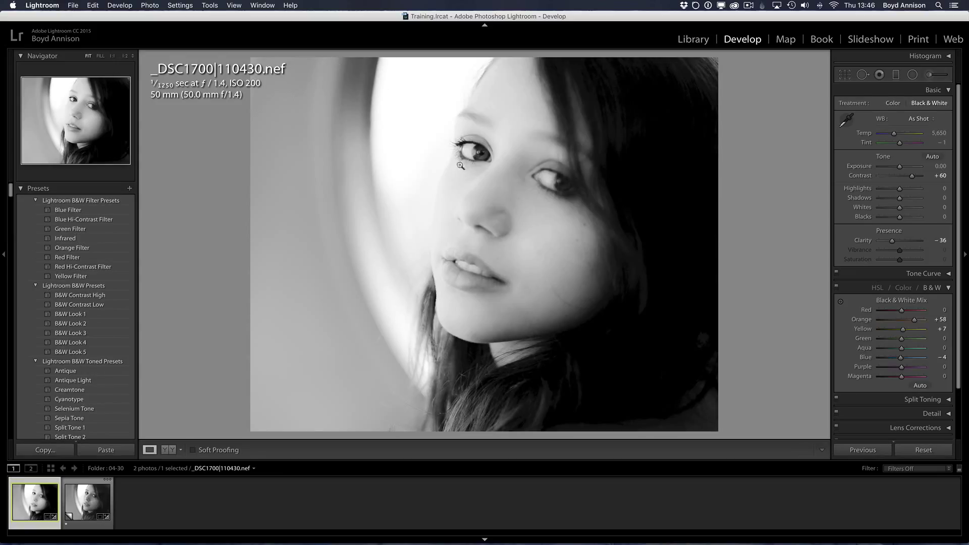
pyautogui.moveTo(523, 262)
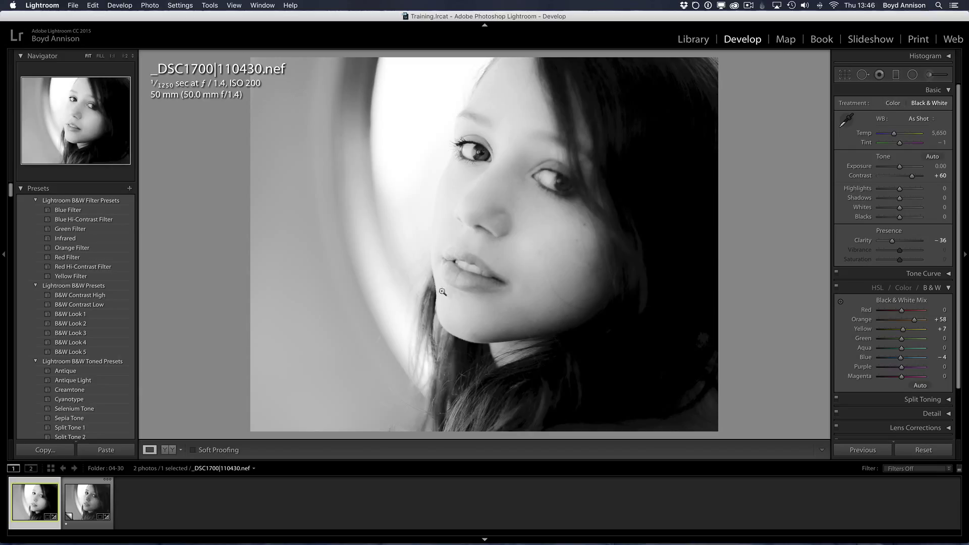
pyautogui.moveTo(454, 144)
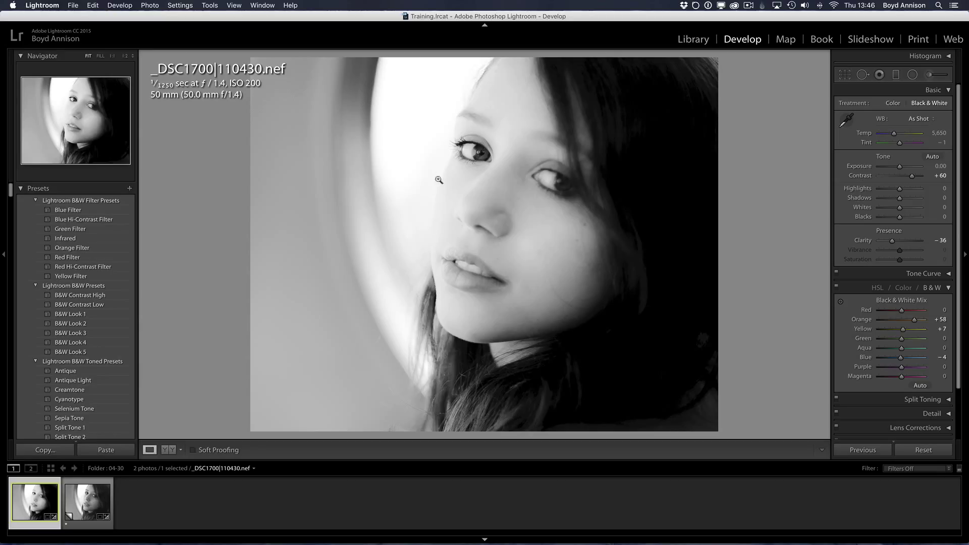
pyautogui.moveTo(422, 168)
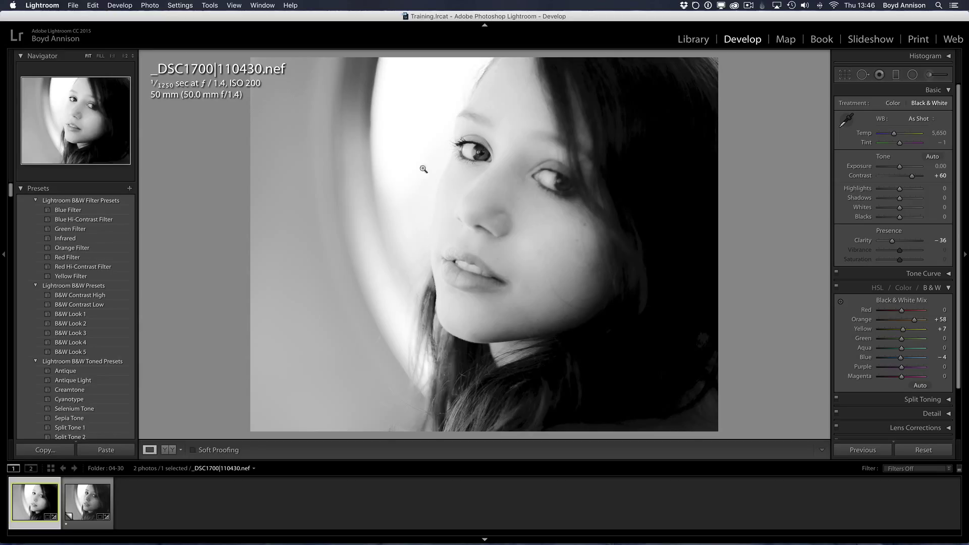
pyautogui.click(87, 501)
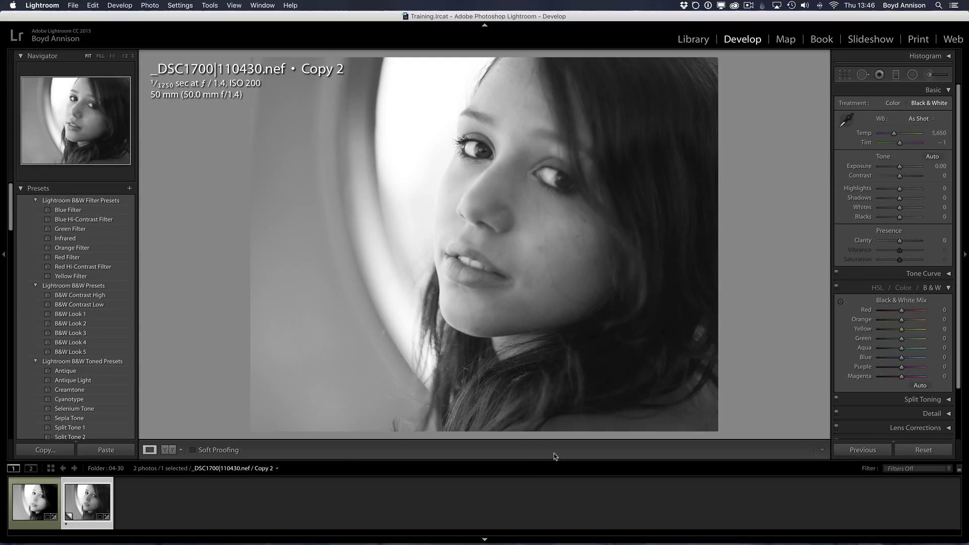
pyautogui.moveTo(541, 444)
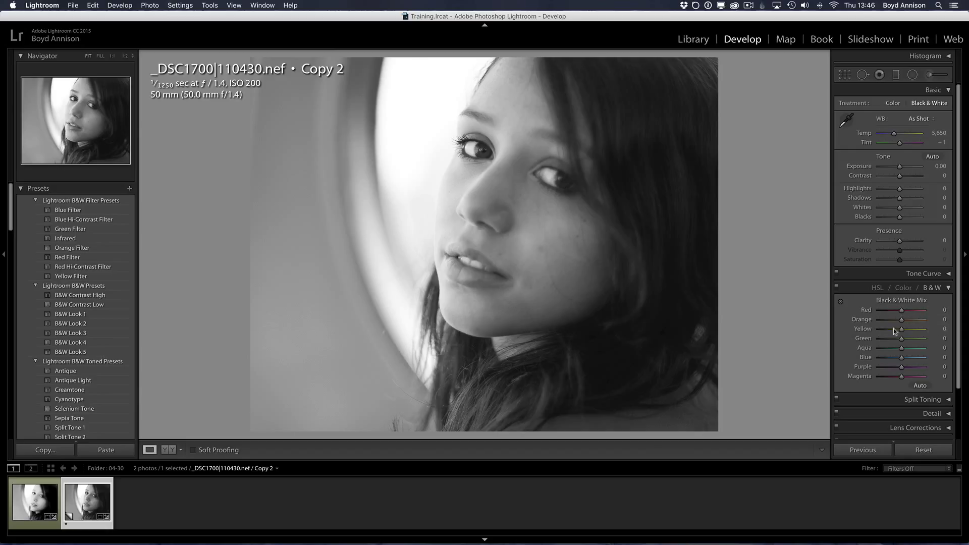
# Adjust the Orange slider in the B&W Mix, settling it at −3 for near-neutral skin
pyautogui.click(902, 287)
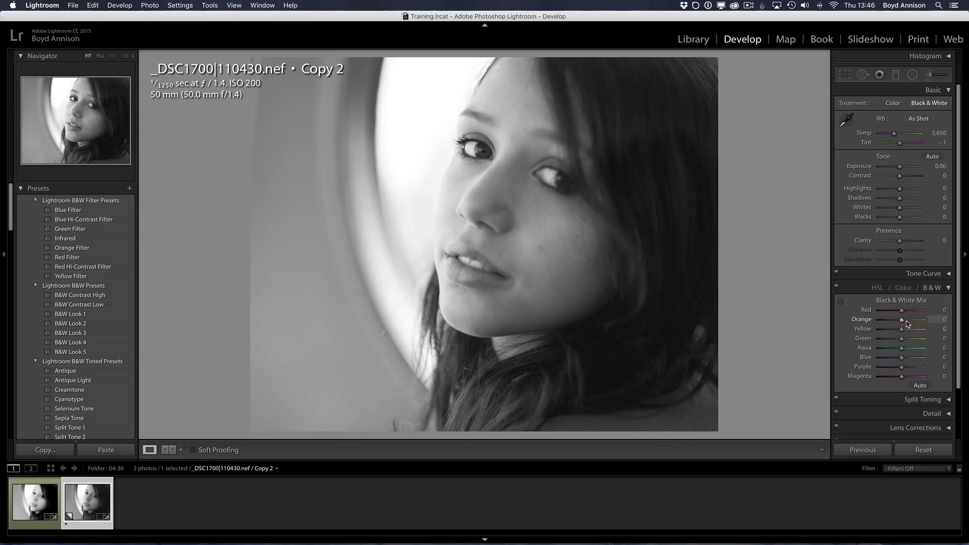
pyautogui.moveTo(903, 323)
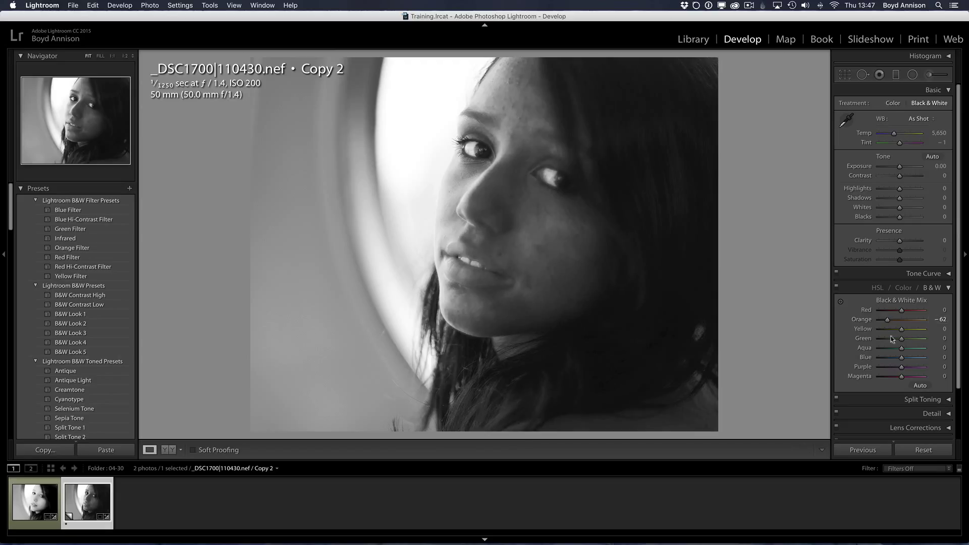
pyautogui.moveTo(512, 79)
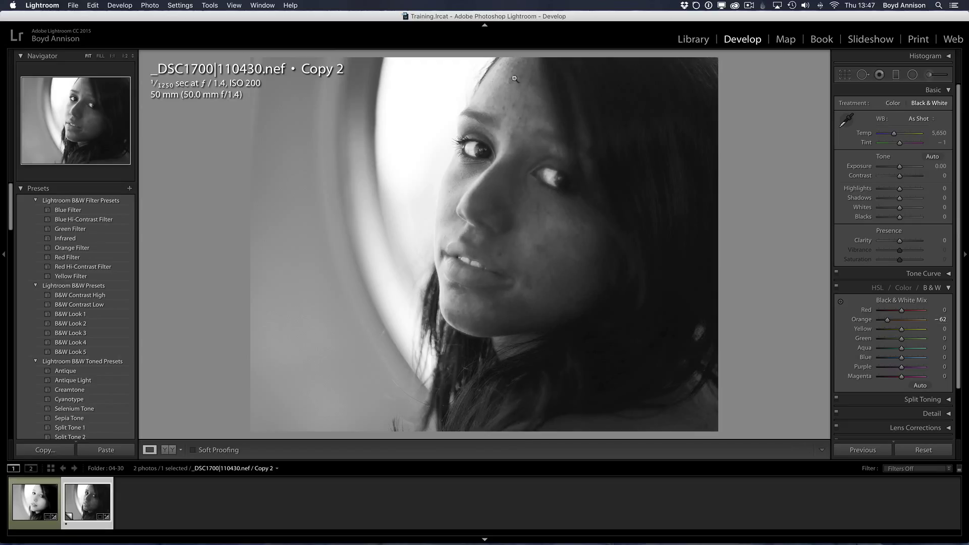
pyautogui.moveTo(450, 218)
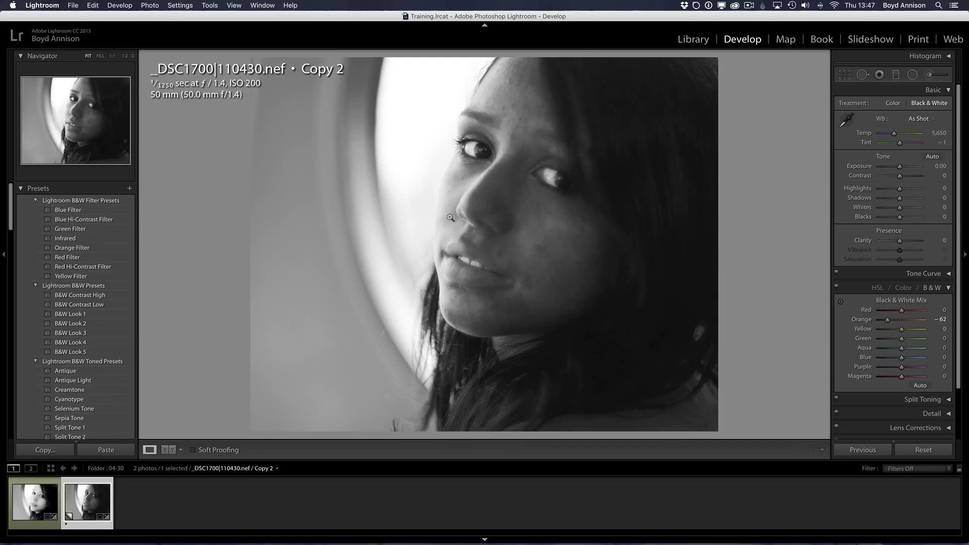
pyautogui.moveTo(556, 248)
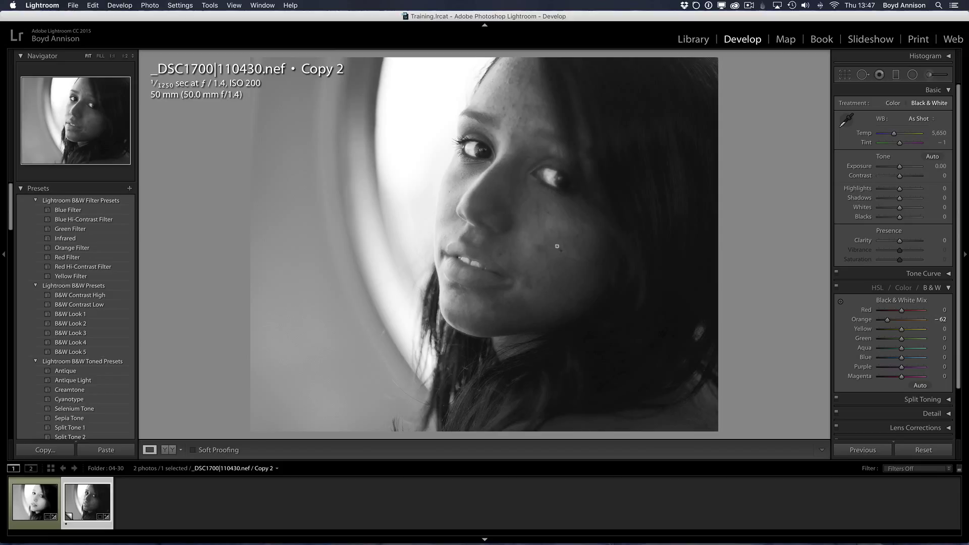
pyautogui.moveTo(518, 85)
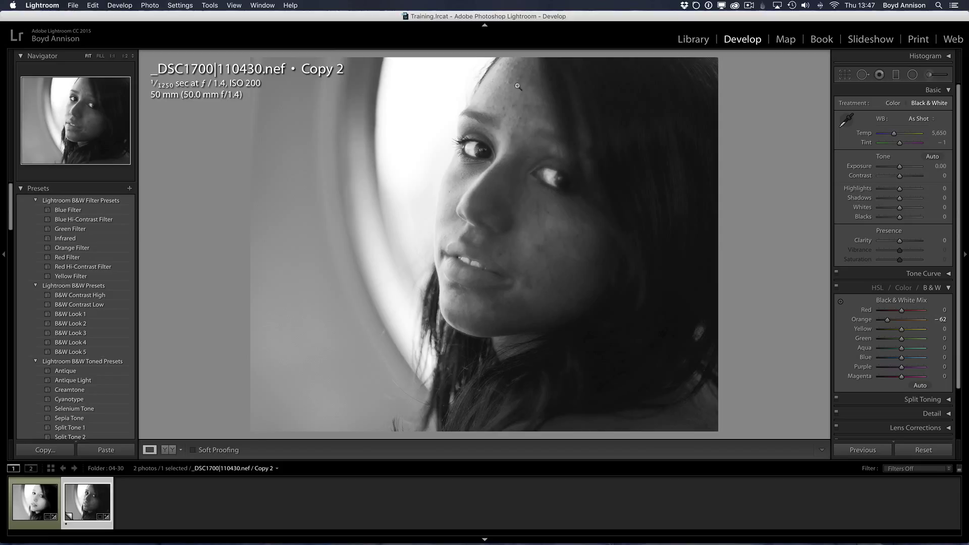
pyautogui.moveTo(518, 240)
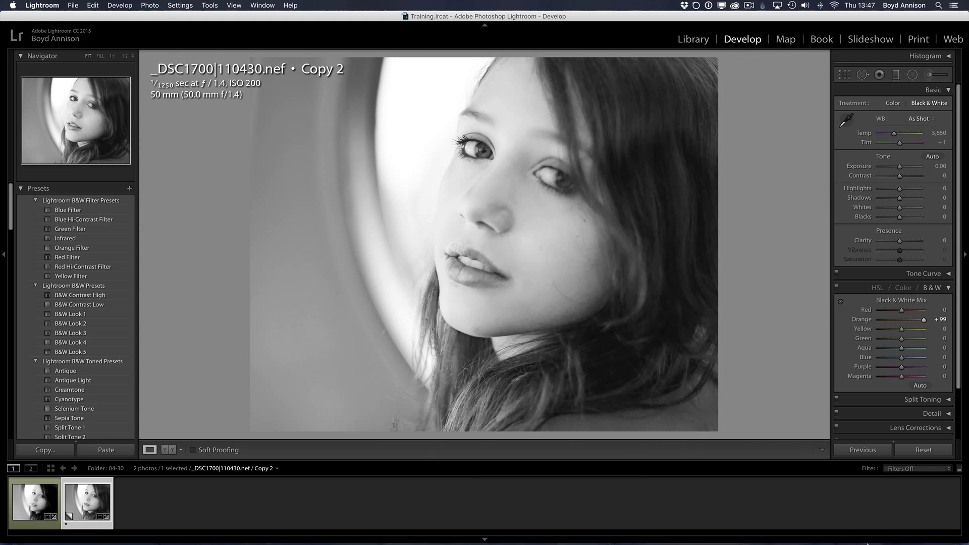
pyautogui.moveTo(484, 541)
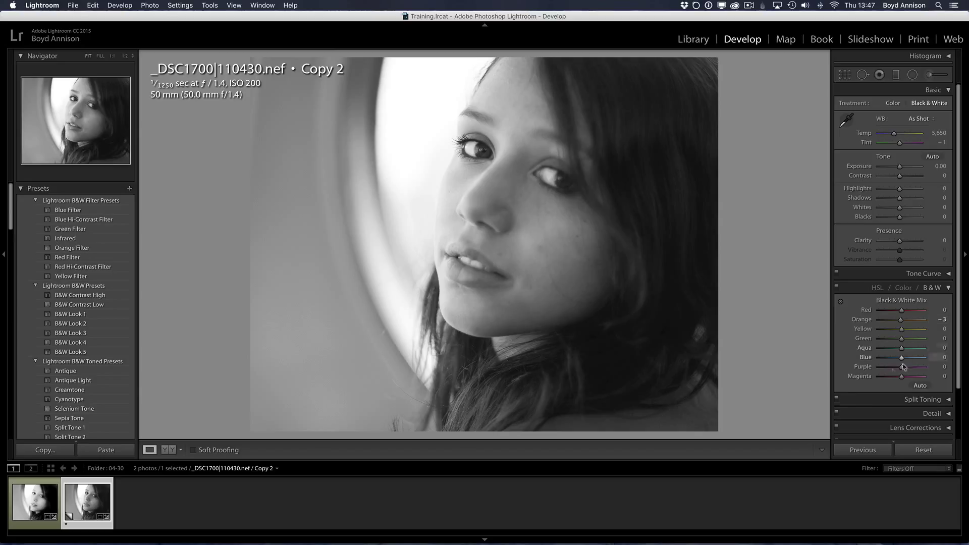
pyautogui.moveTo(869, 364)
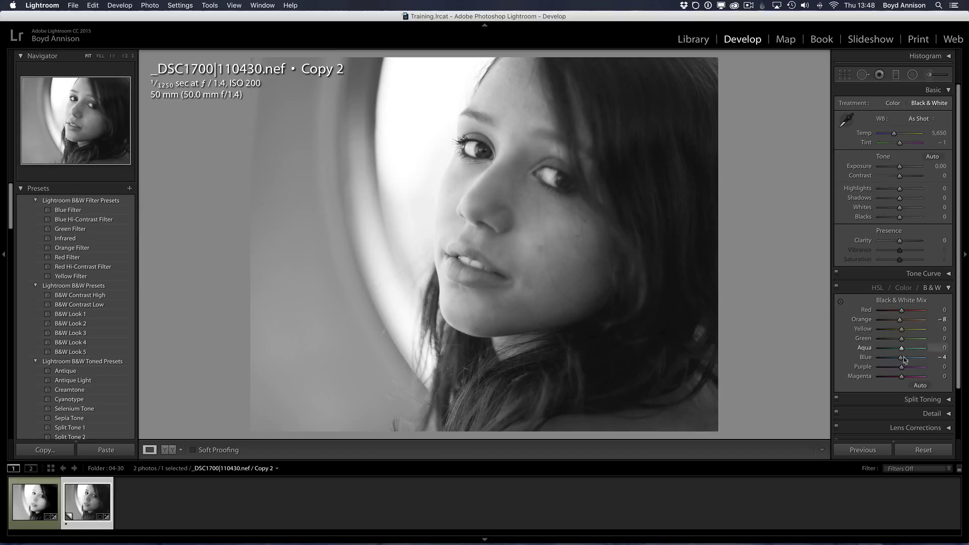
pyautogui.moveTo(882, 329)
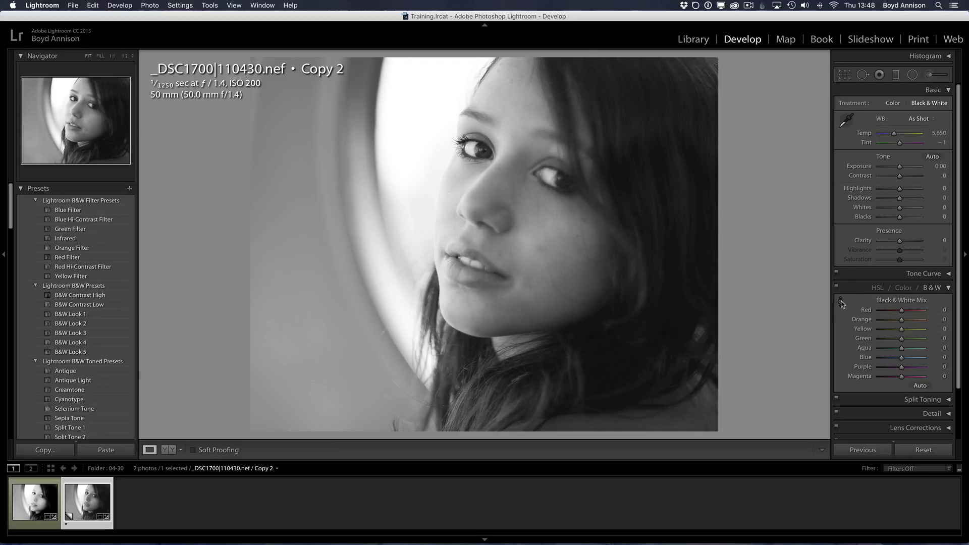
# Use the Targeted Adjustment tool on the cheek to brighten skin to Orange +53, Yellow +5, Blue +1
pyautogui.click(841, 303)
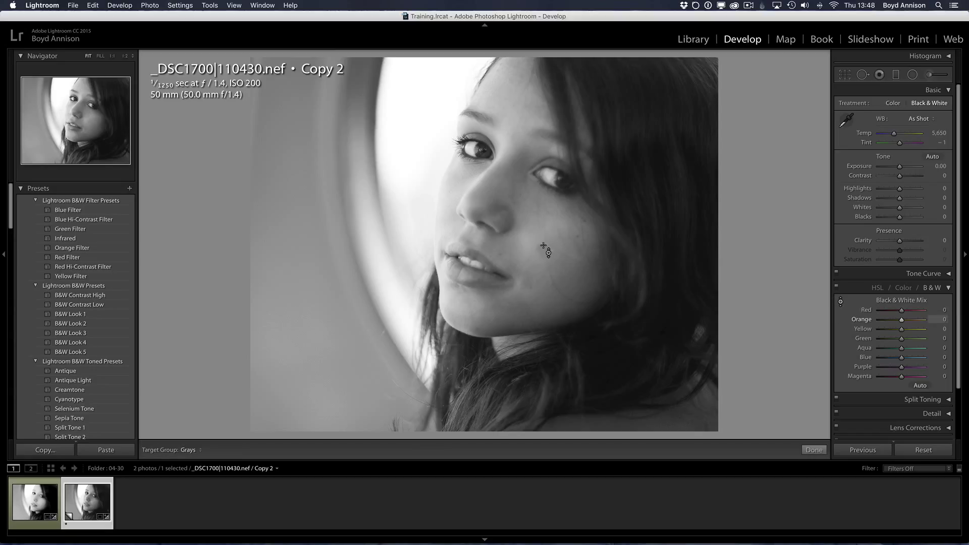
pyautogui.moveTo(535, 266)
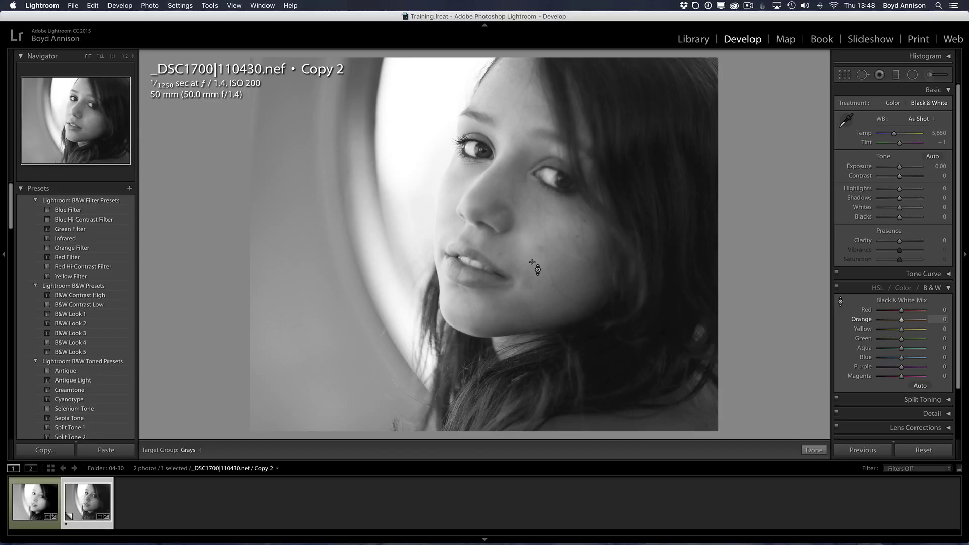
pyautogui.moveTo(536, 277)
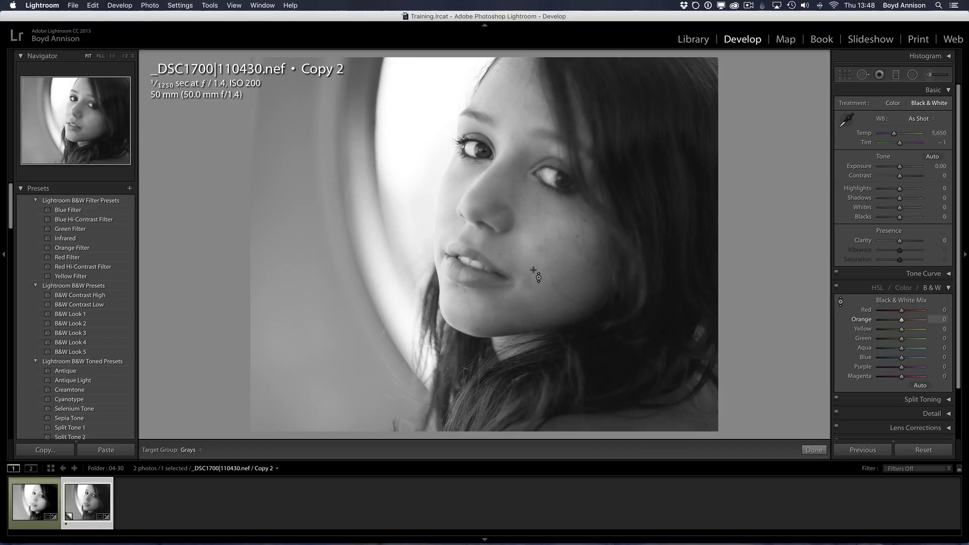
pyautogui.moveTo(541, 274)
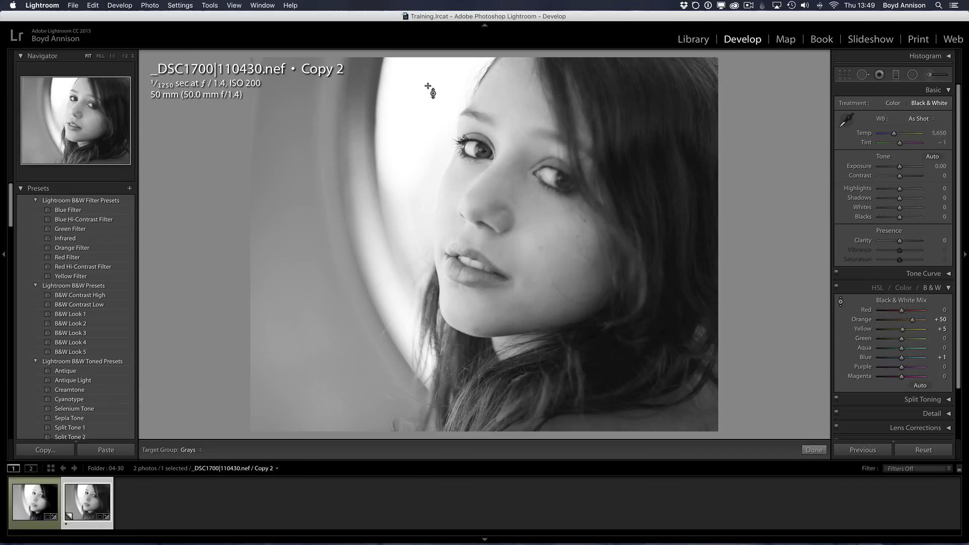
pyautogui.moveTo(411, 100)
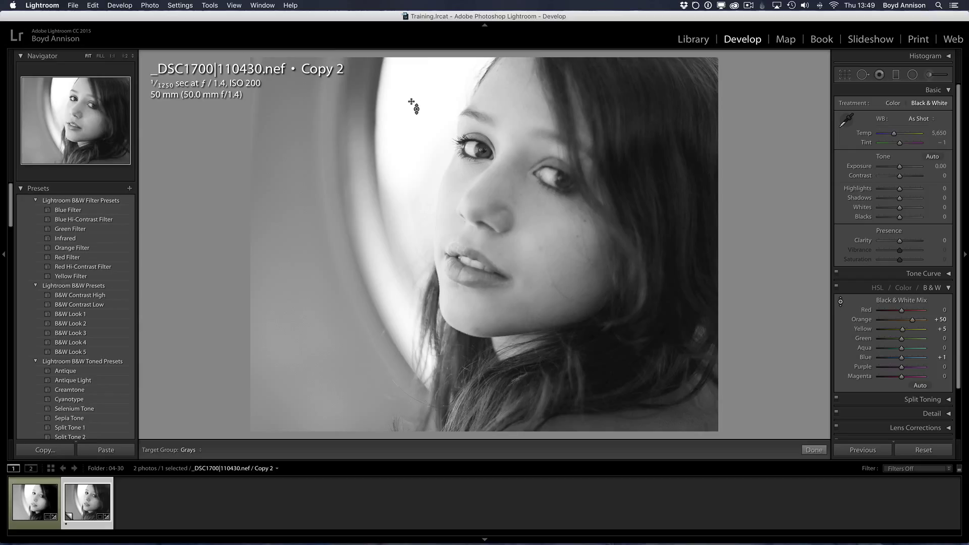
pyautogui.moveTo(417, 110)
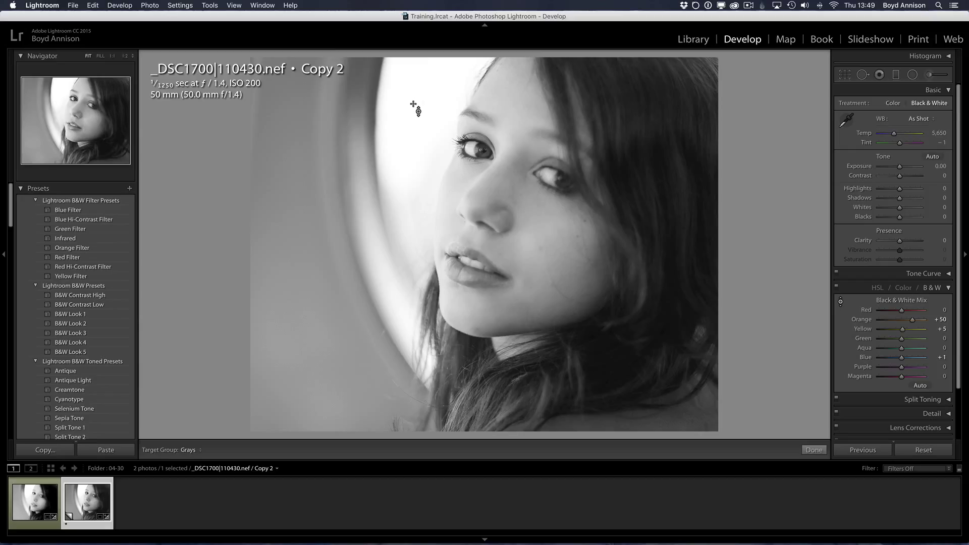
pyautogui.moveTo(807, 321)
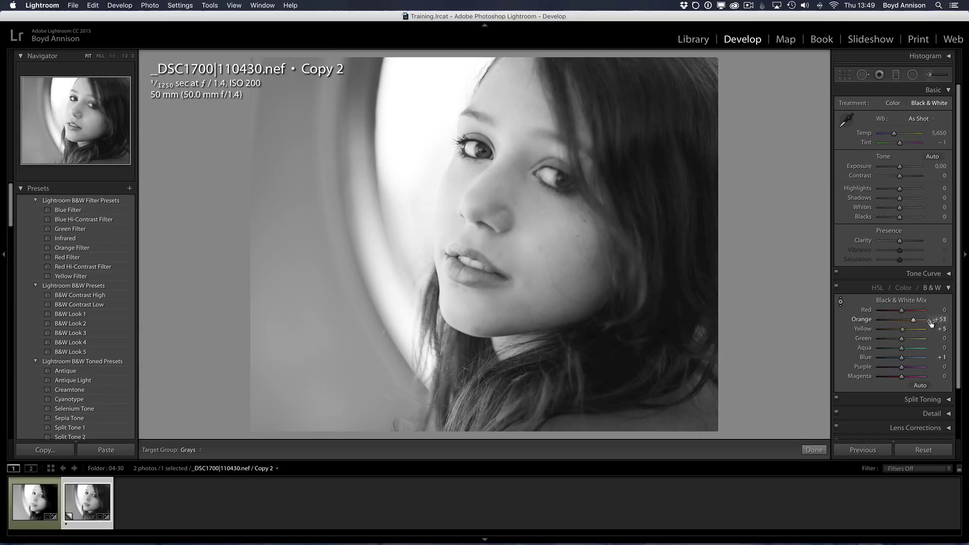
pyautogui.moveTo(949, 291)
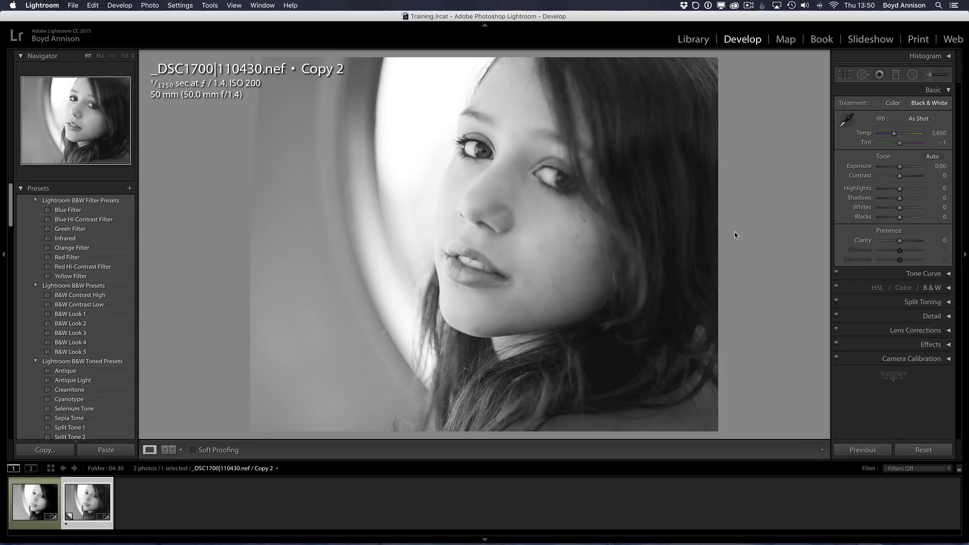
pyautogui.moveTo(371, 293)
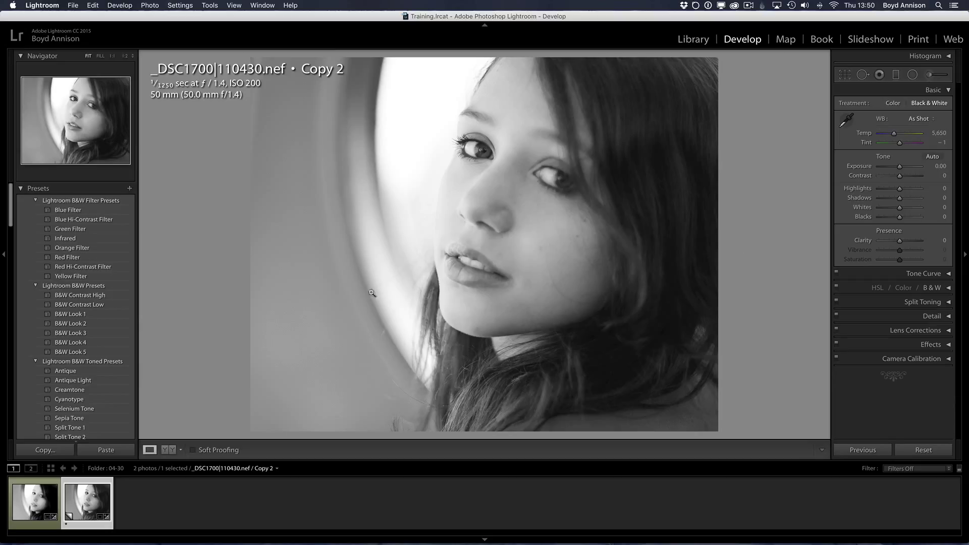
pyautogui.moveTo(902, 120)
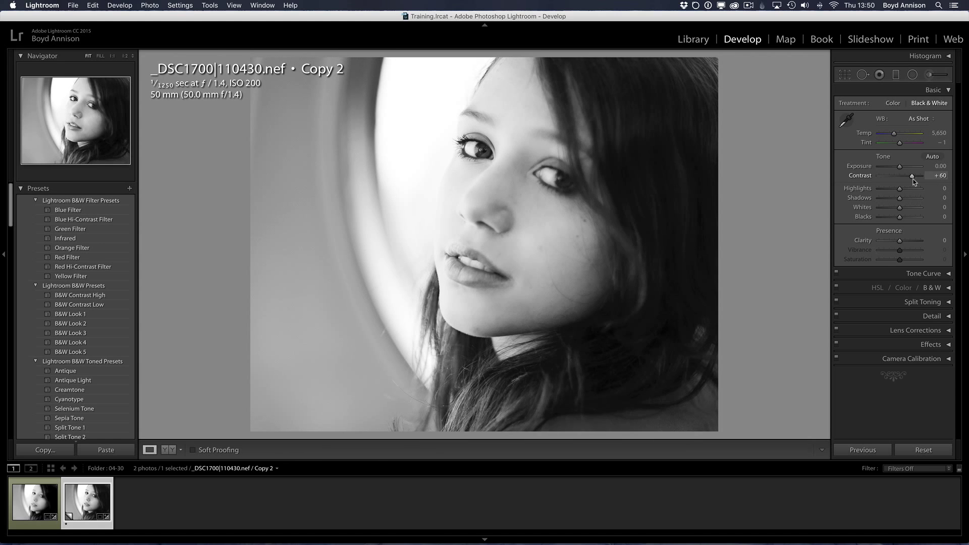
pyautogui.moveTo(906, 189)
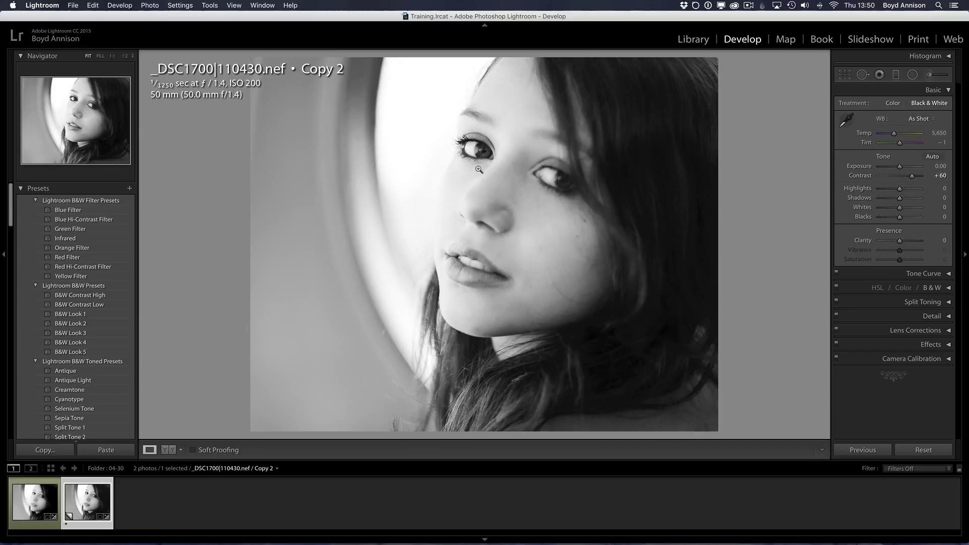
pyautogui.moveTo(441, 100)
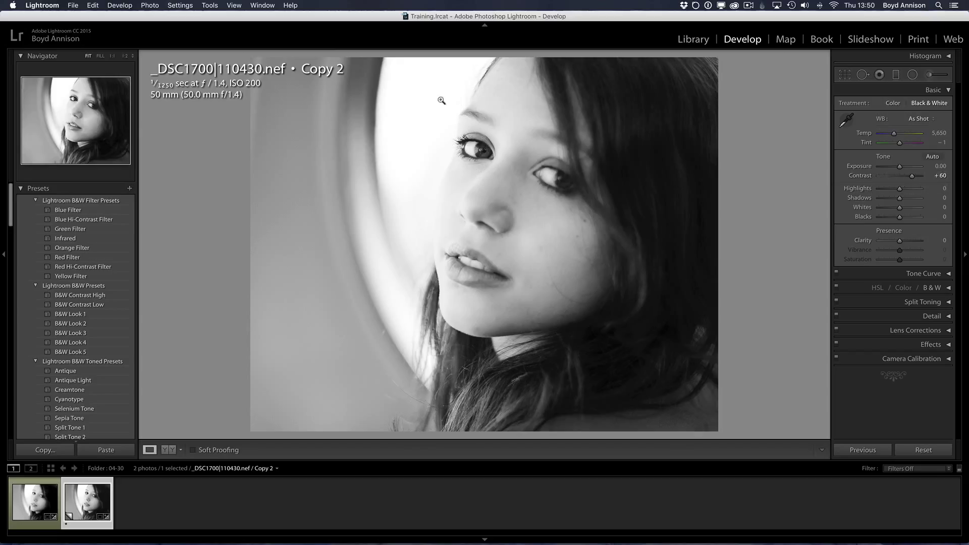
pyautogui.moveTo(448, 206)
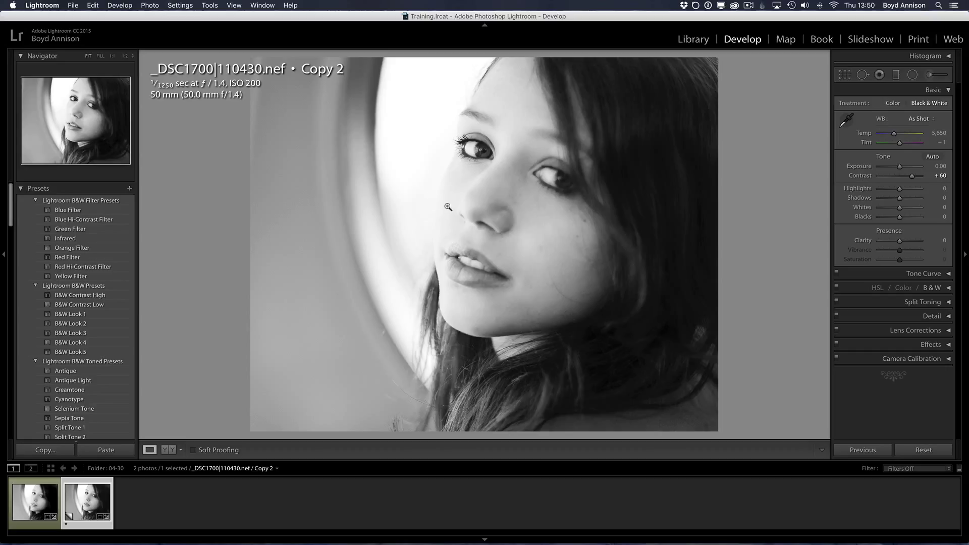
pyautogui.moveTo(426, 233)
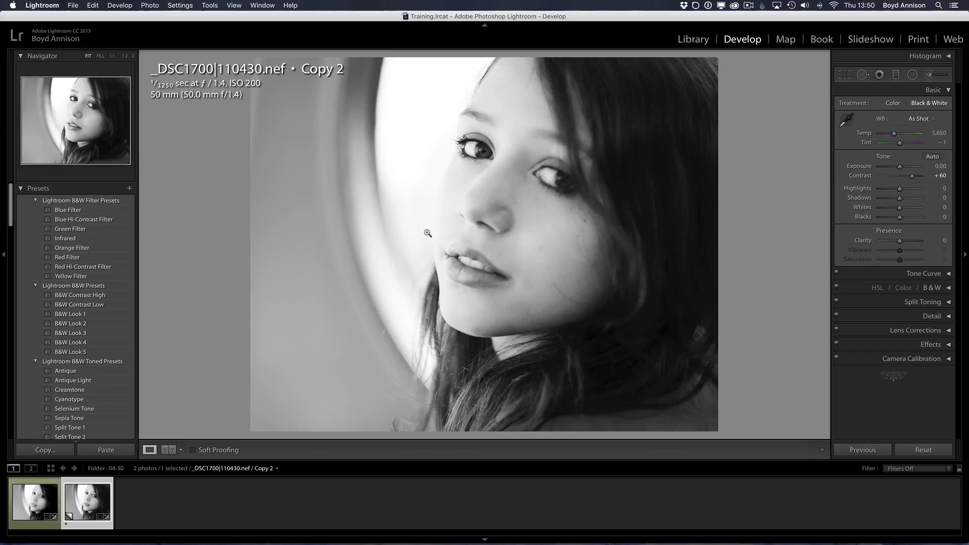
pyautogui.moveTo(494, 160)
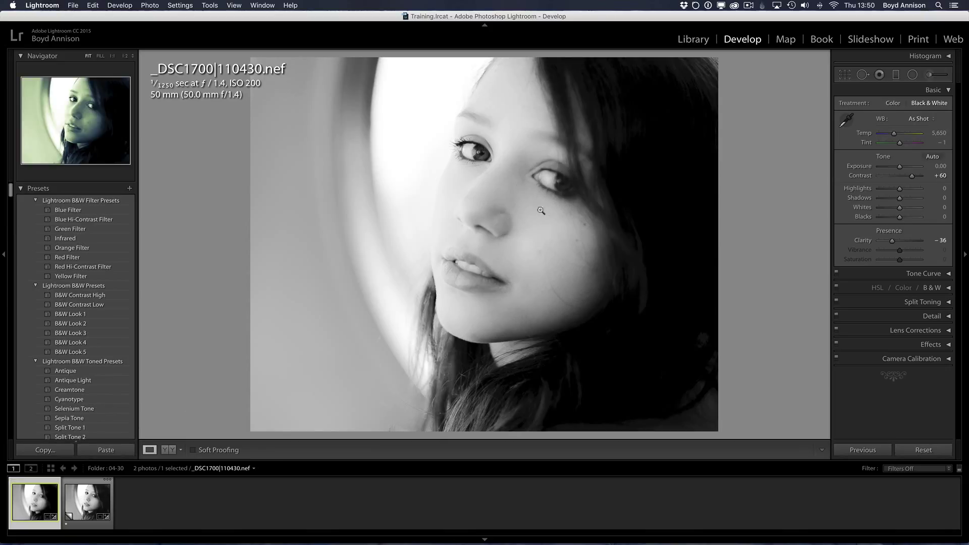
pyautogui.moveTo(649, 147)
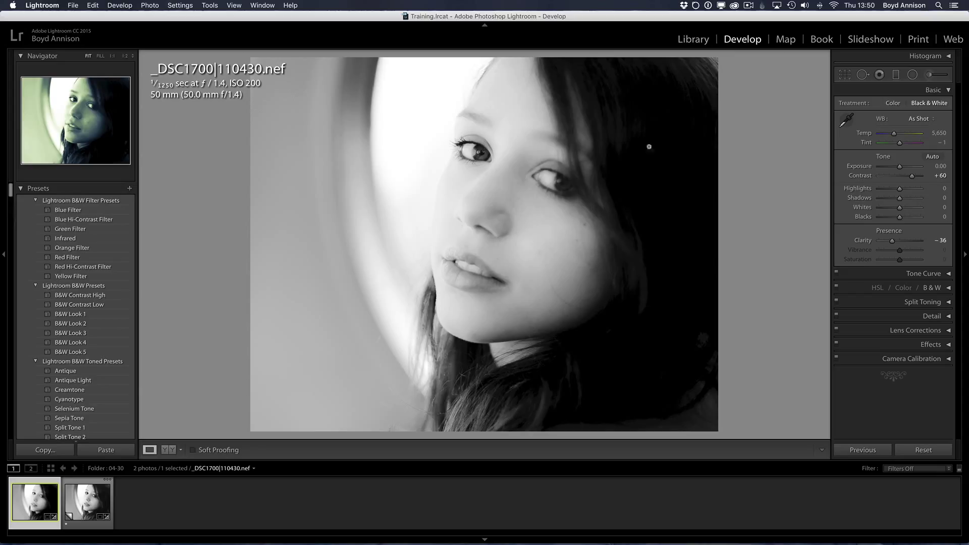
pyautogui.moveTo(651, 360)
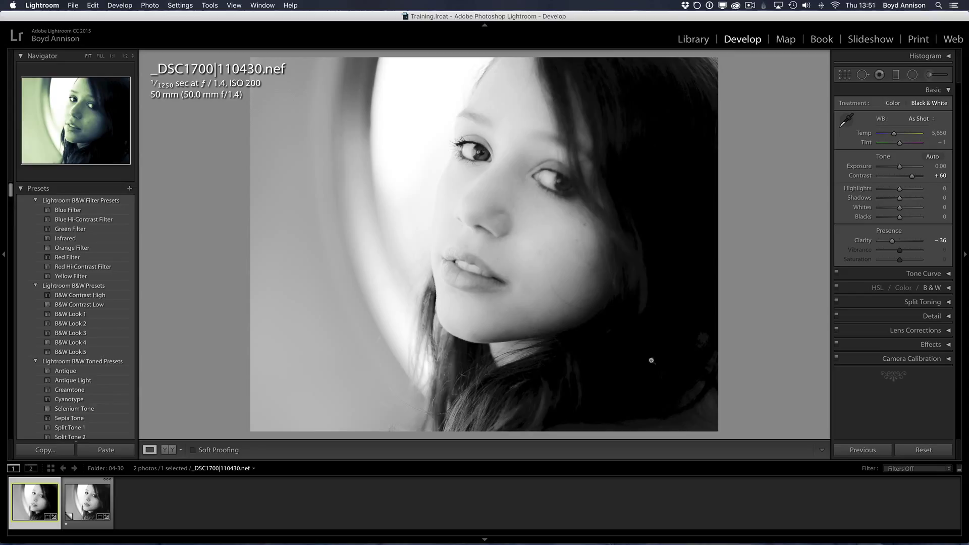
pyautogui.moveTo(639, 160)
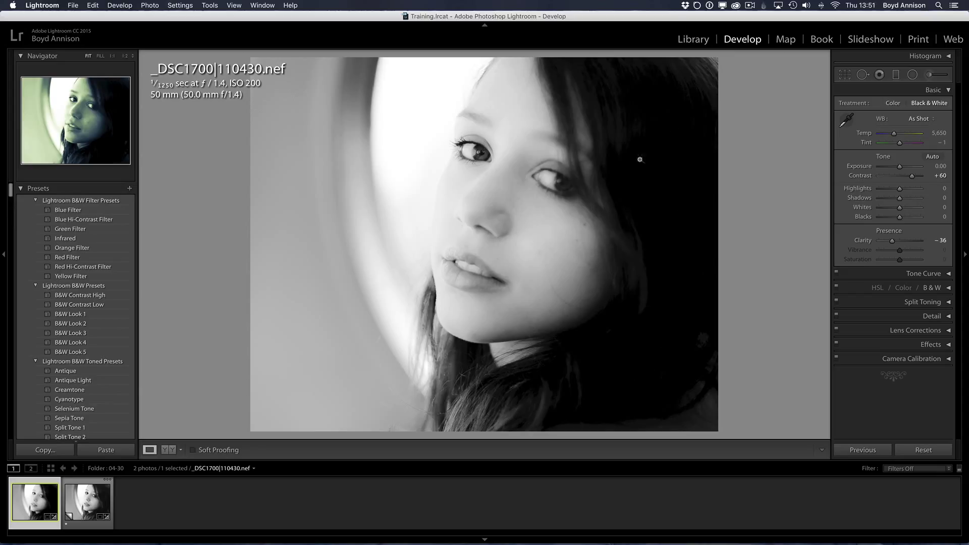
pyautogui.moveTo(428, 240)
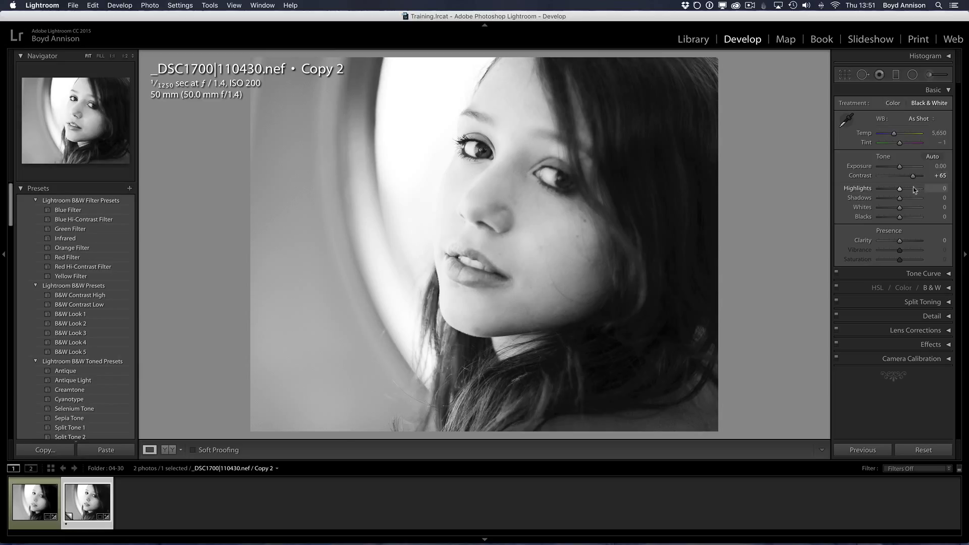
pyautogui.moveTo(802, 227)
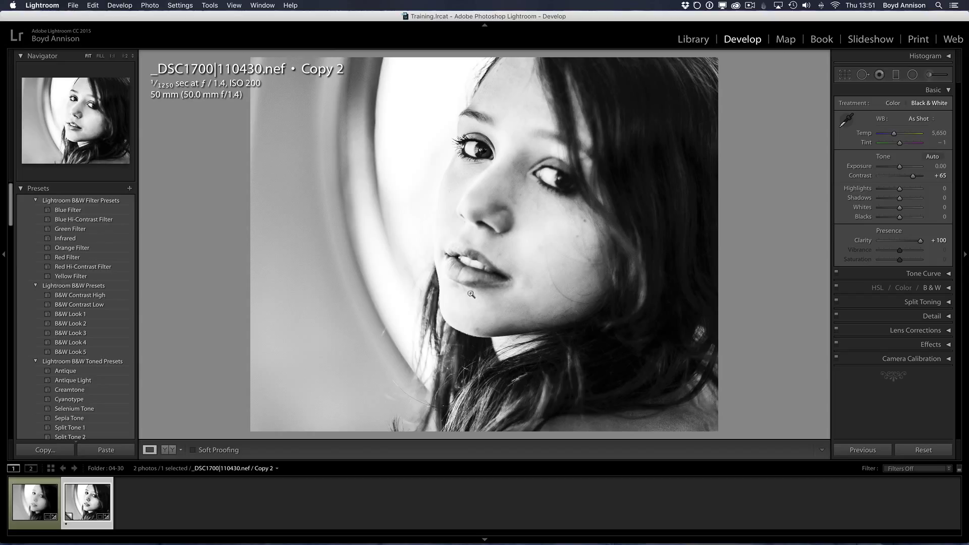
pyautogui.moveTo(579, 380)
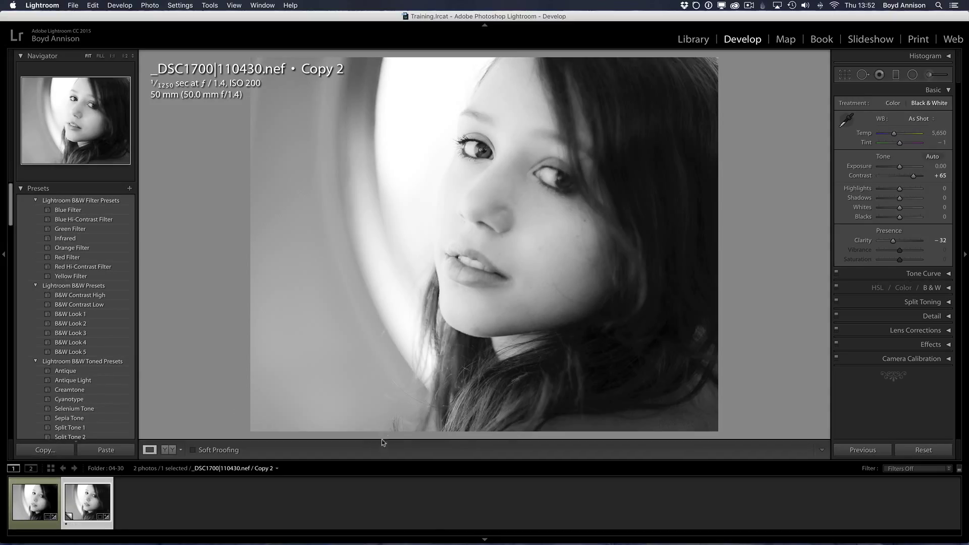
# Select Copy 2 in the filmstrip with contrast +65 and clarity −32 applied
pyautogui.click(34, 501)
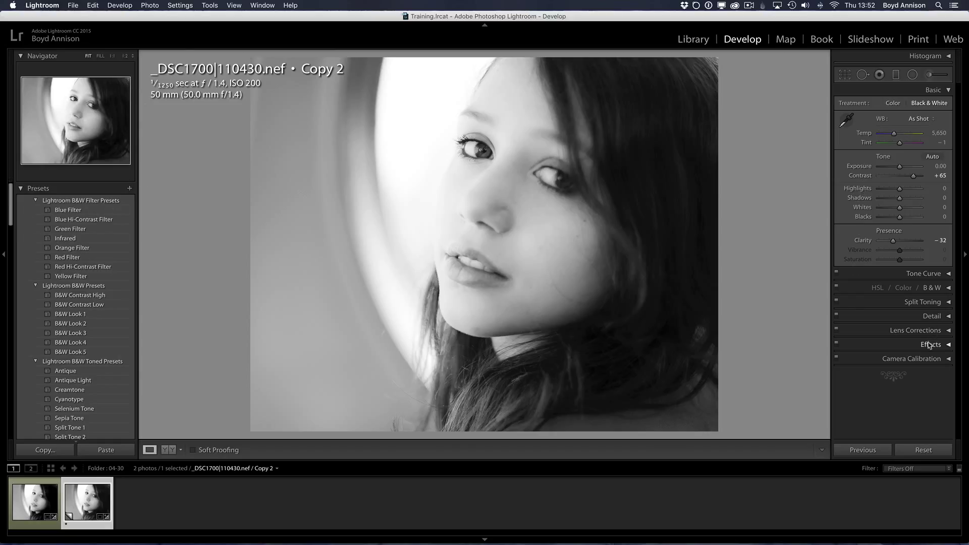
pyautogui.moveTo(920, 363)
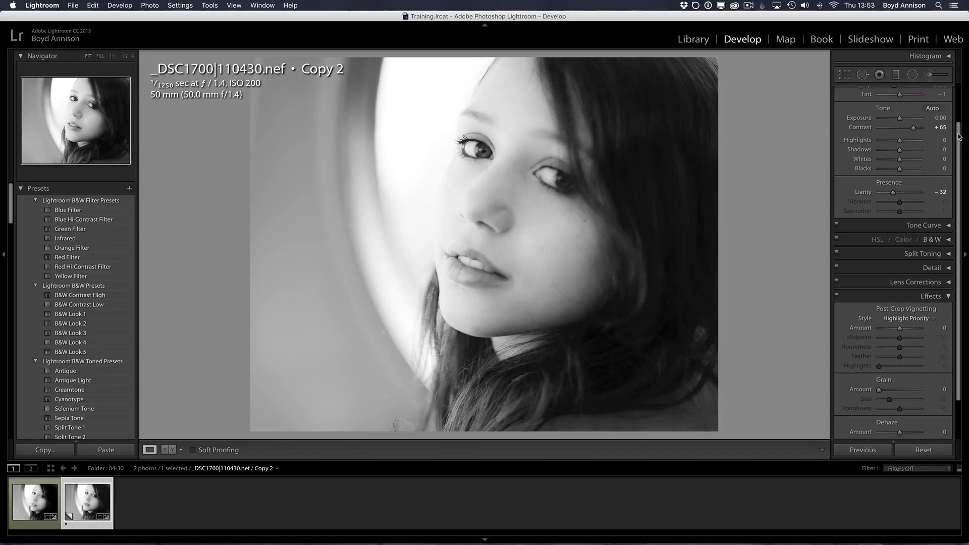
# Expand the Effects panel showing post-crop vignetting and grain at zero
pyautogui.click(933, 90)
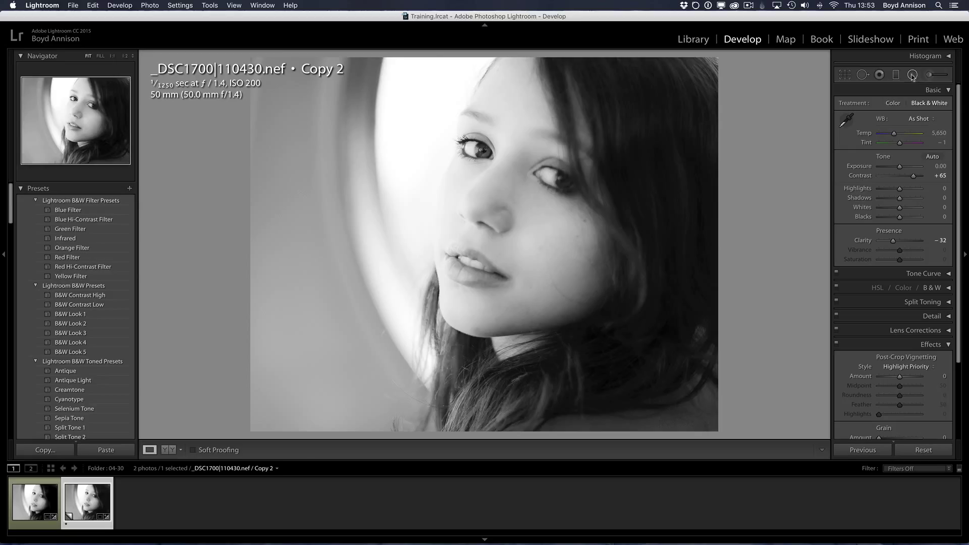
# Start a Radial Filter and zoom out to a smaller ratio to leave room around the photo
pyautogui.click(910, 73)
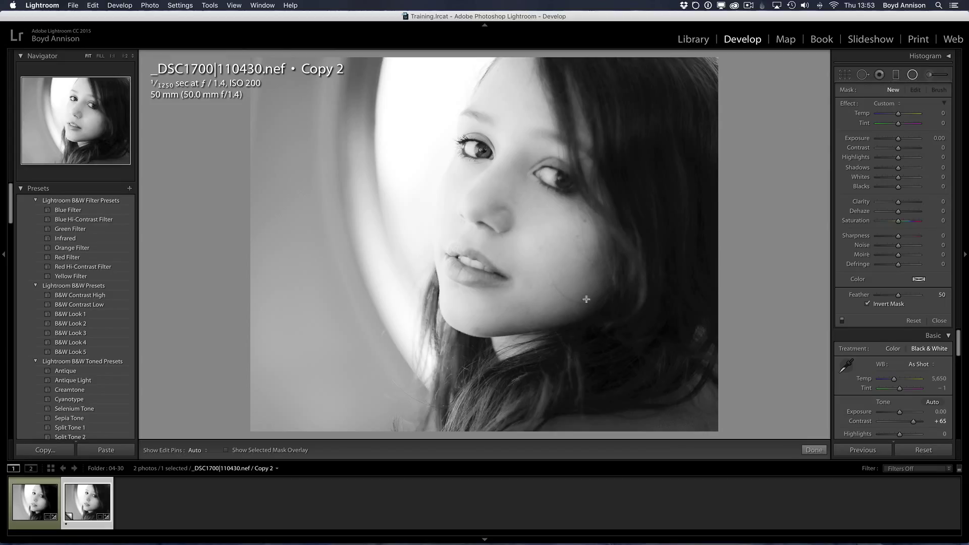
pyautogui.moveTo(546, 244)
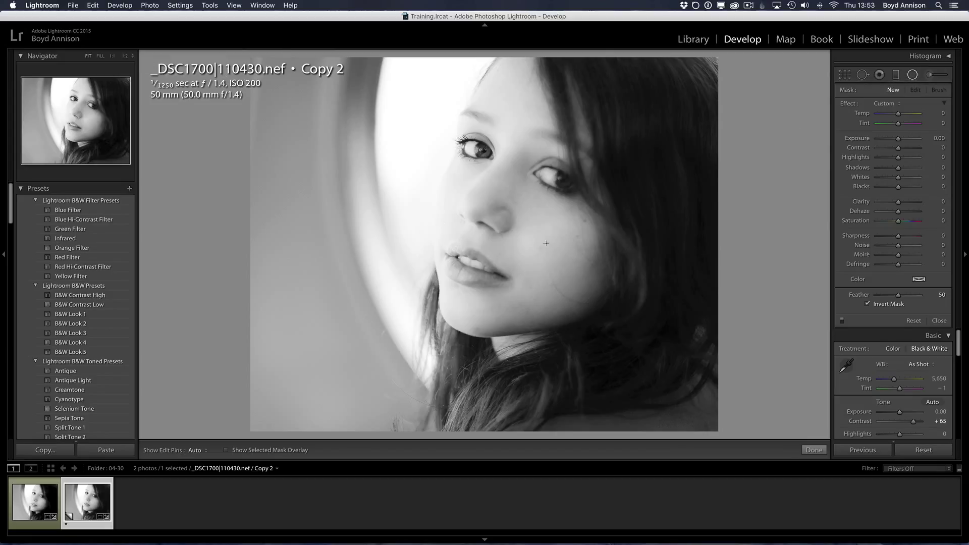
pyautogui.moveTo(509, 47)
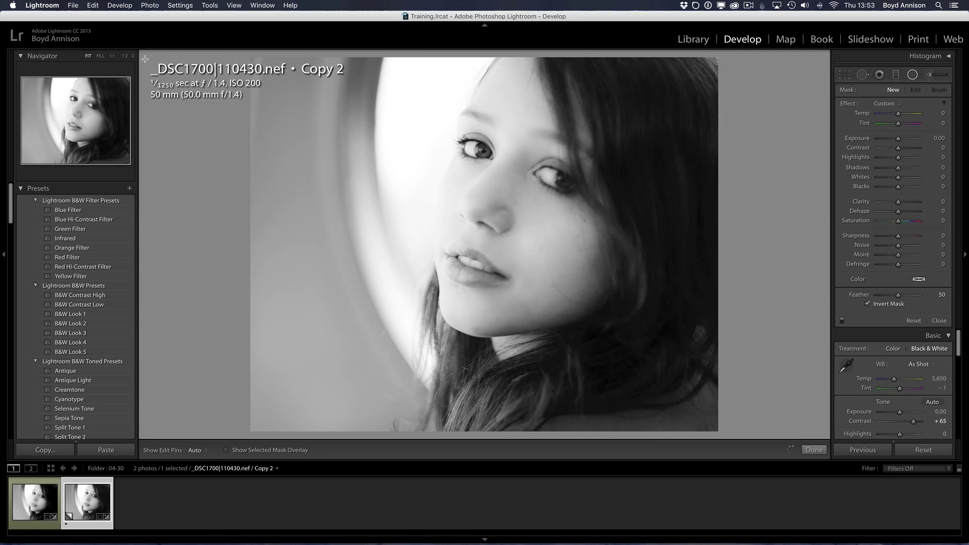
pyautogui.click(125, 56)
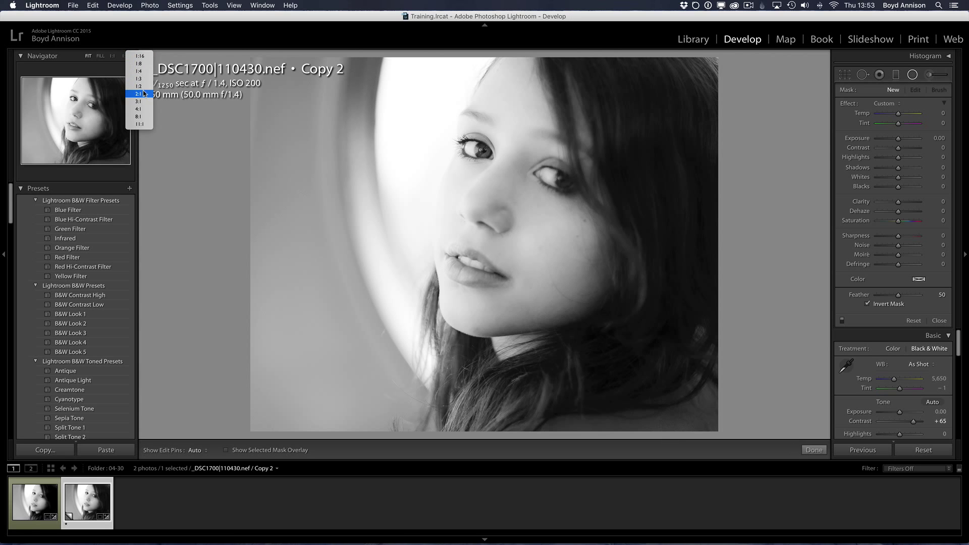
pyautogui.click(137, 94)
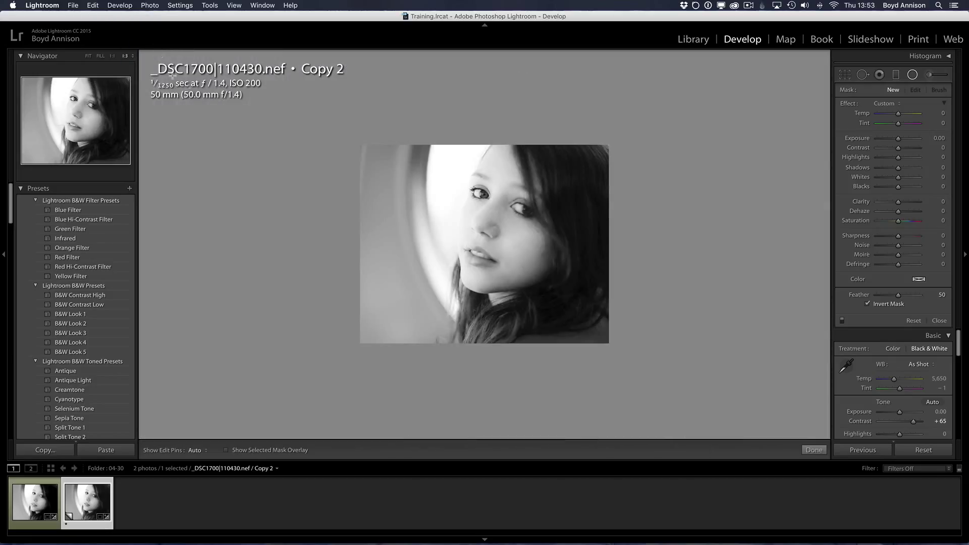
pyautogui.moveTo(678, 134)
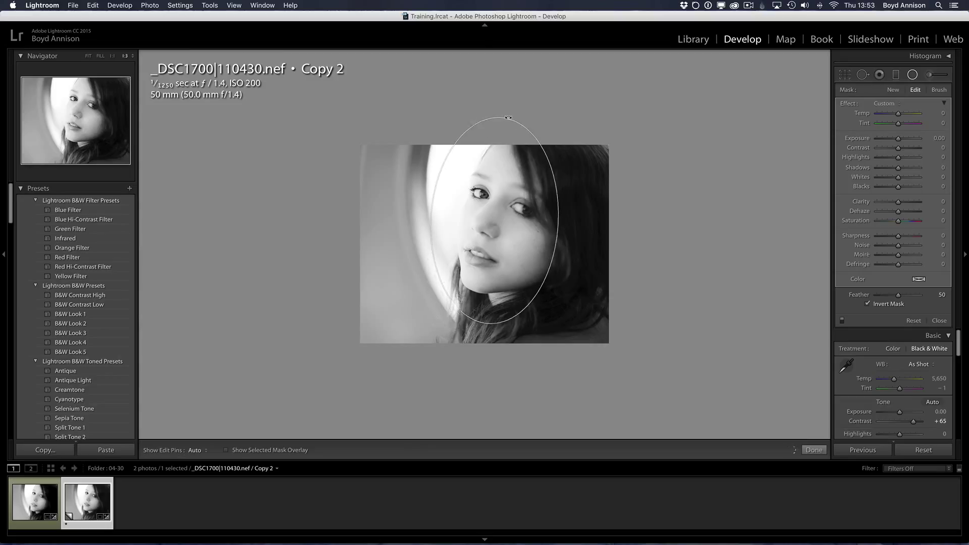
# Draw an oval over the face, uninvert the mask, darken the edges (contrast 100, shadows −33, blacks −10) and finish
pyautogui.click(493, 220)
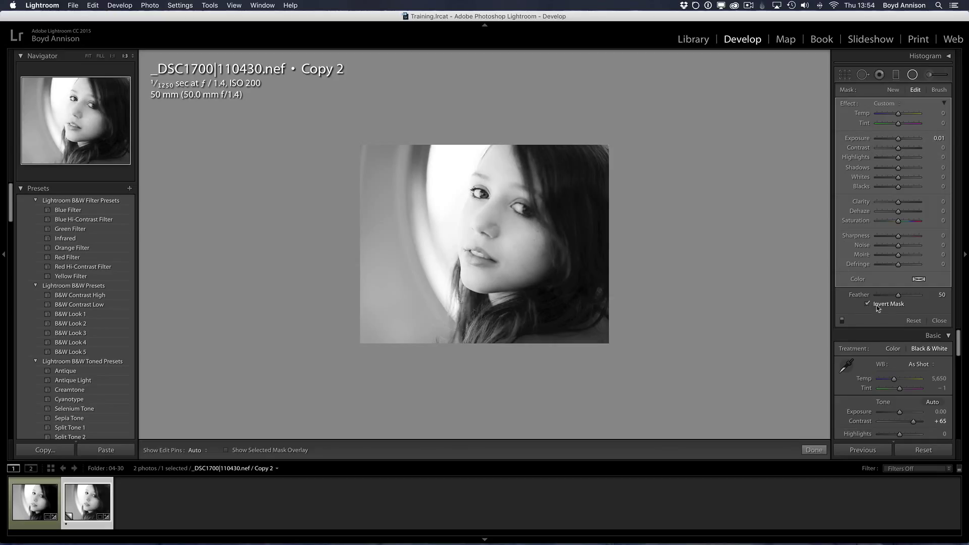
pyautogui.click(868, 304)
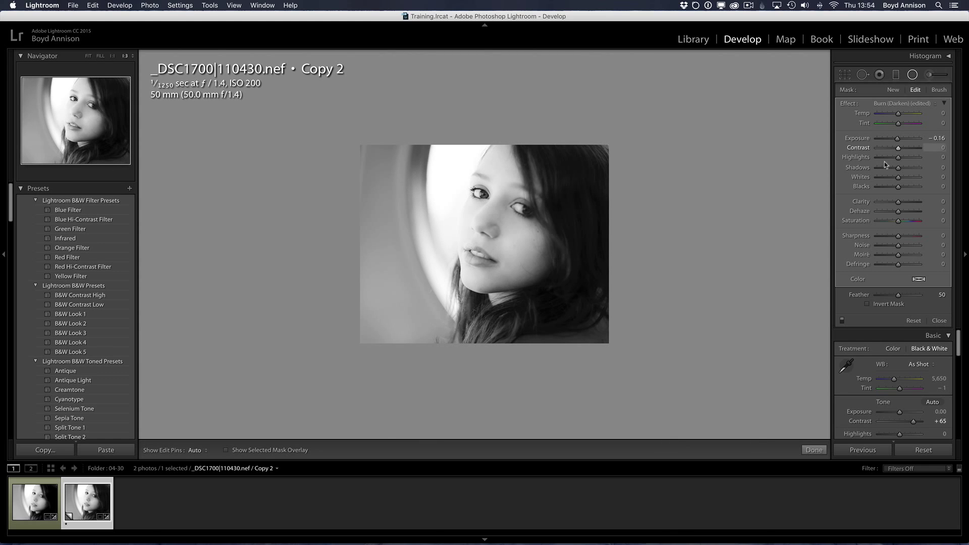
pyautogui.moveTo(865, 184)
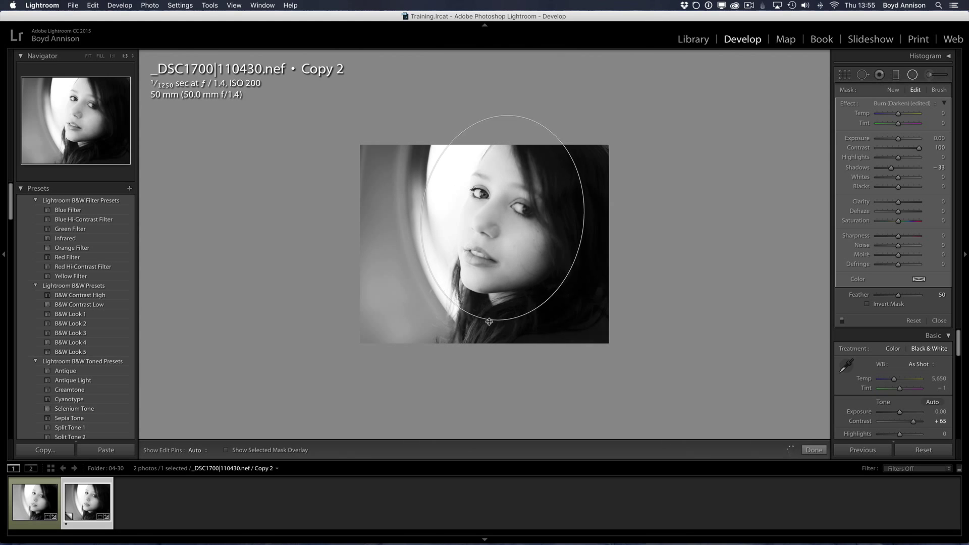
pyautogui.click(501, 217)
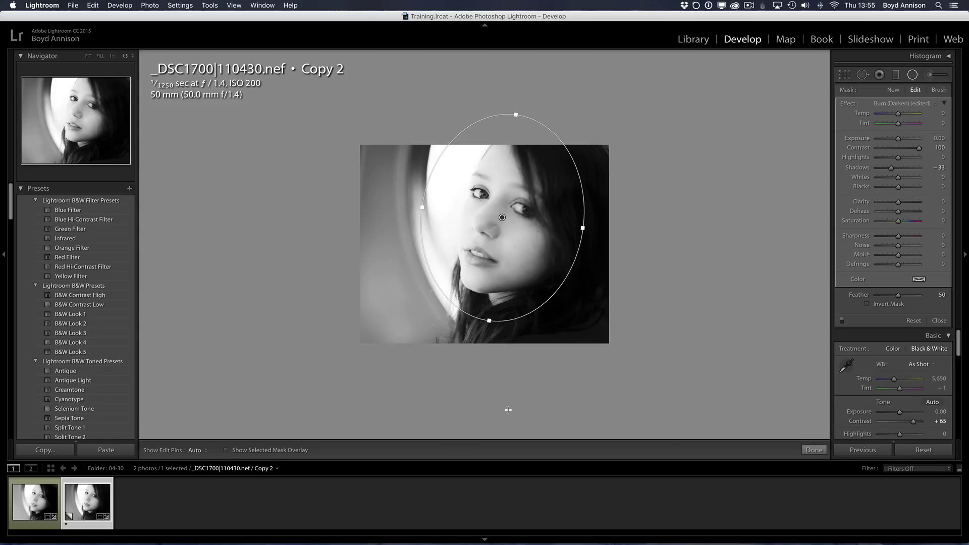
pyautogui.moveTo(728, 187)
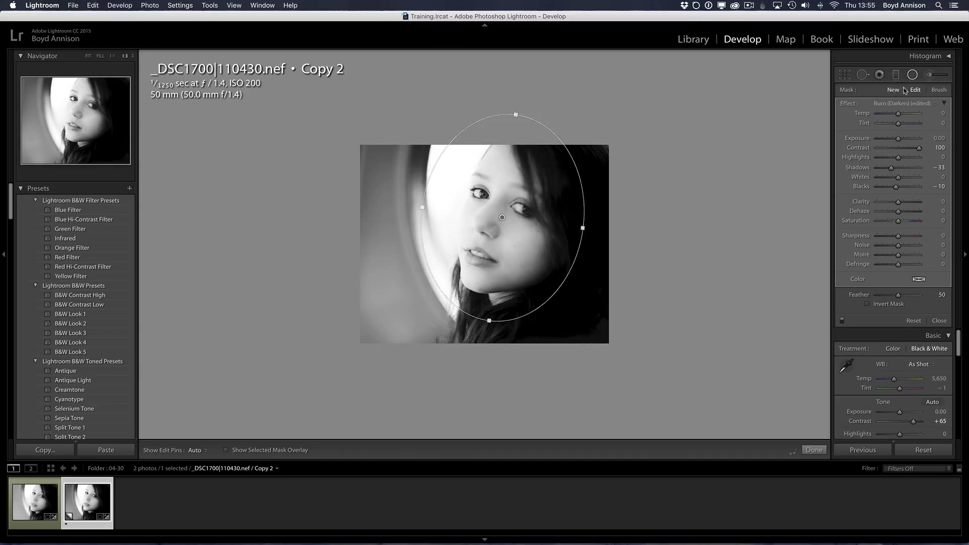
pyautogui.click(813, 449)
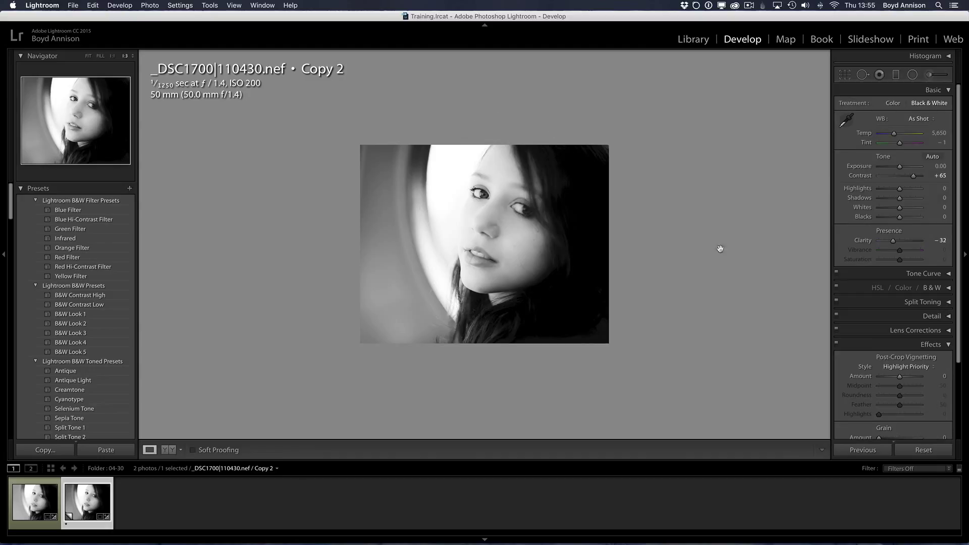
pyautogui.click(34, 500)
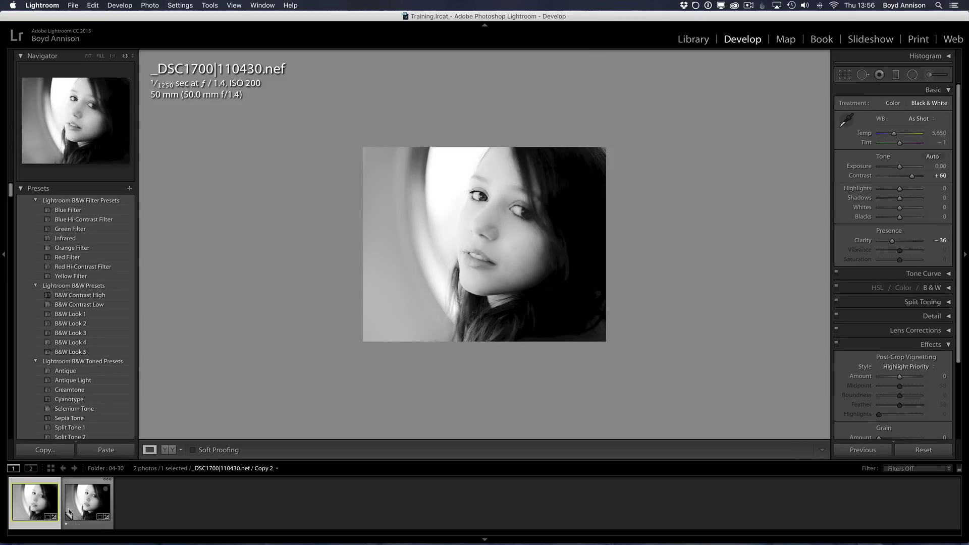
pyautogui.click(87, 500)
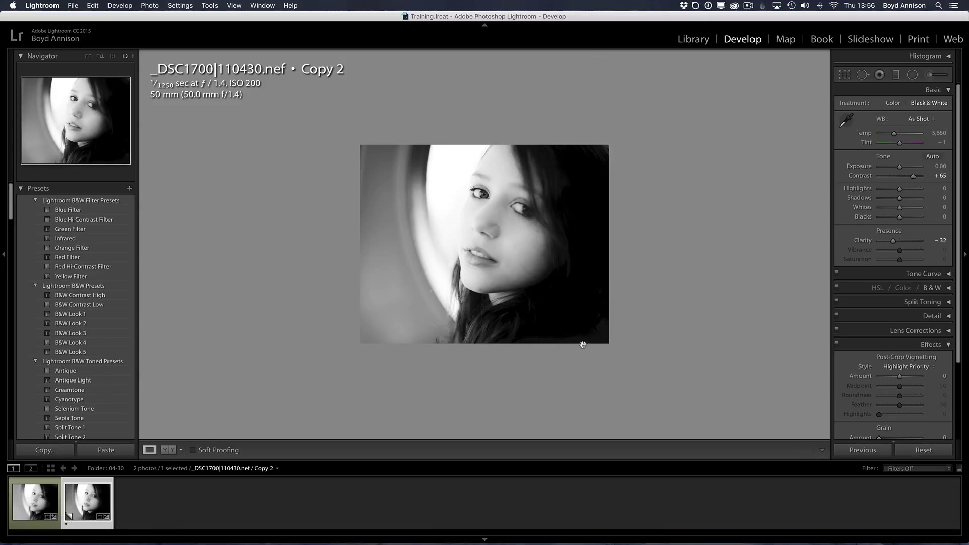
pyautogui.moveTo(636, 405)
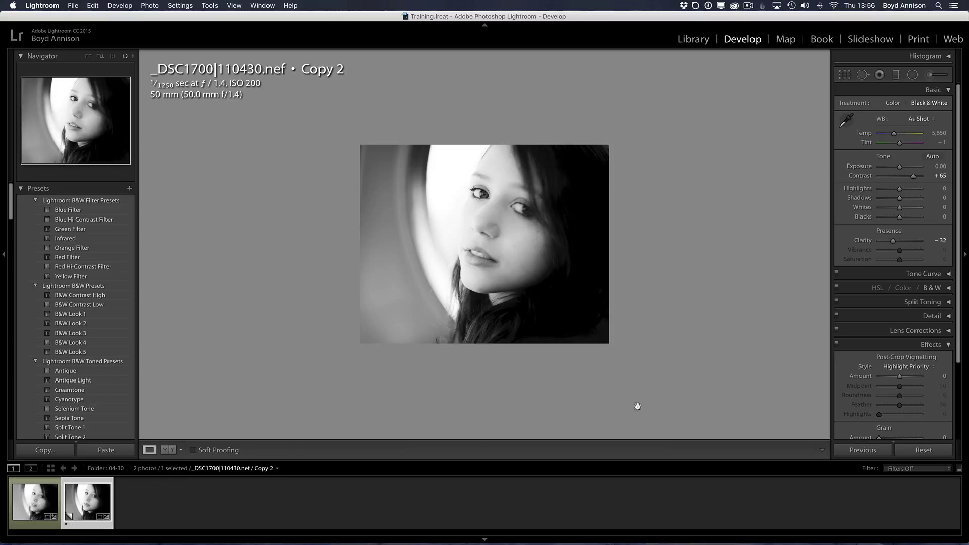
pyautogui.moveTo(198, 476)
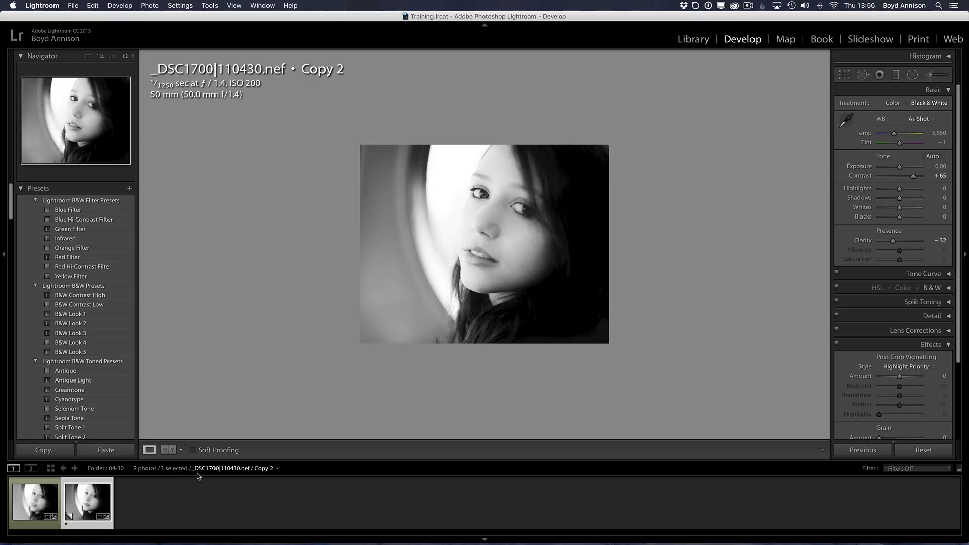